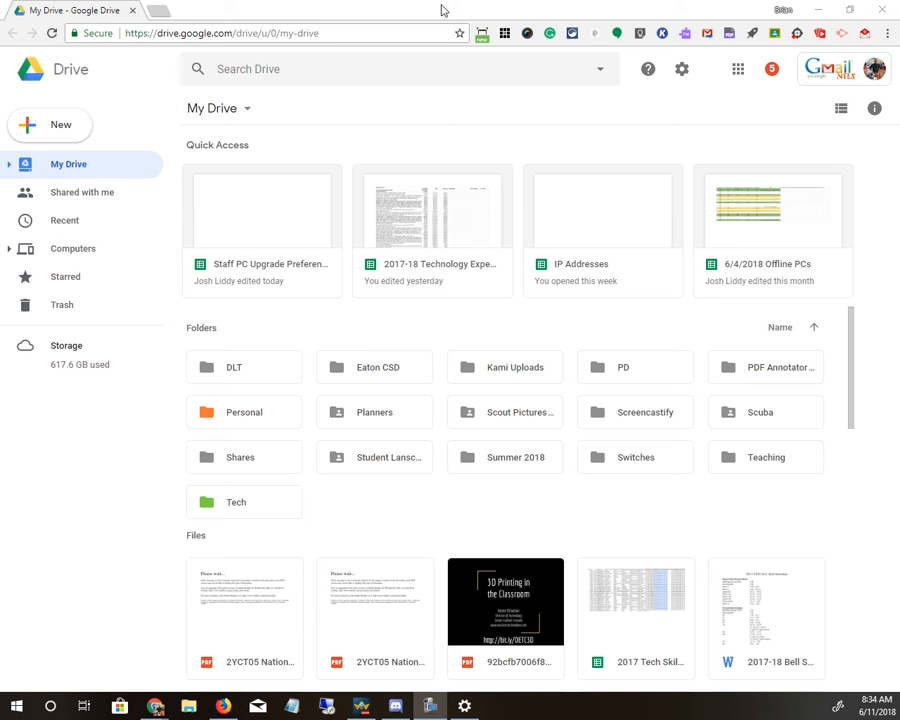
- Create a new blank Google Form from Drive's New > More menu
left_click(48, 124)
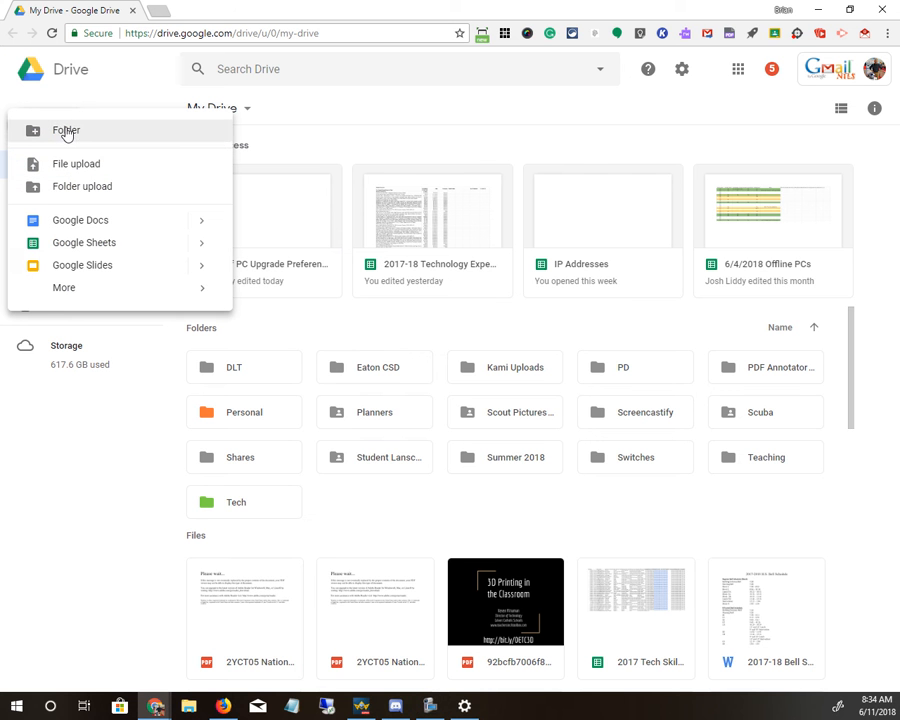
left_click(64, 288)
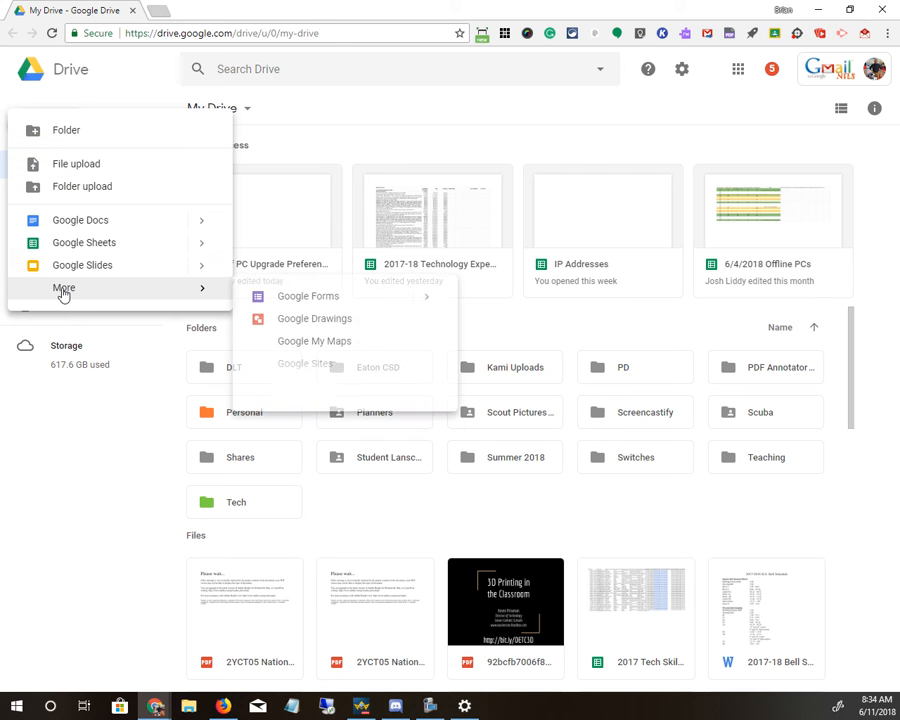
left_click(308, 296)
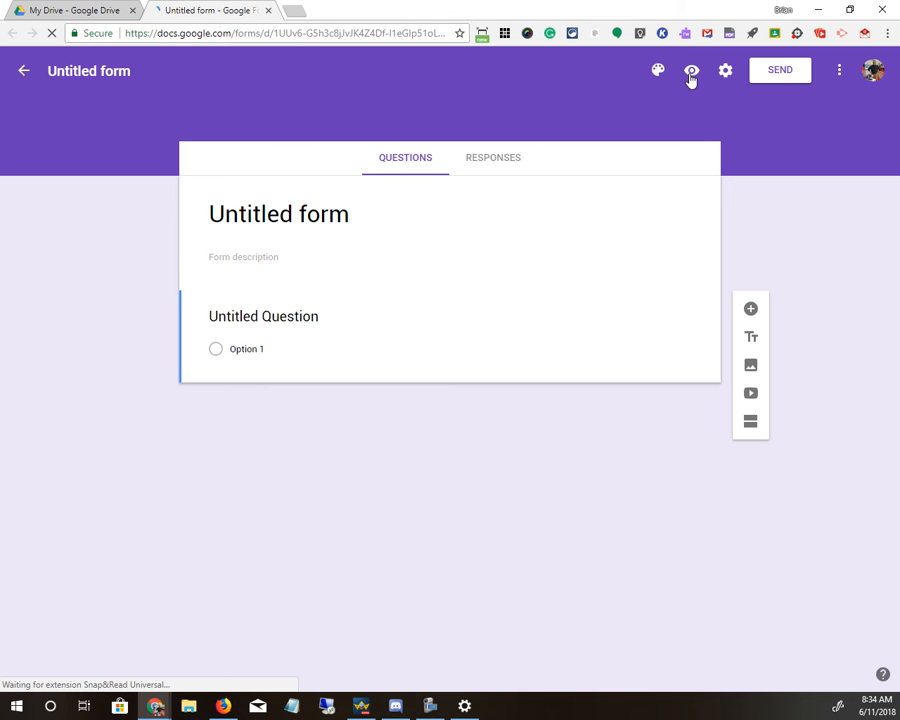
- Switch the form's theme colour from purple to the orange swatch
left_click(264, 316)
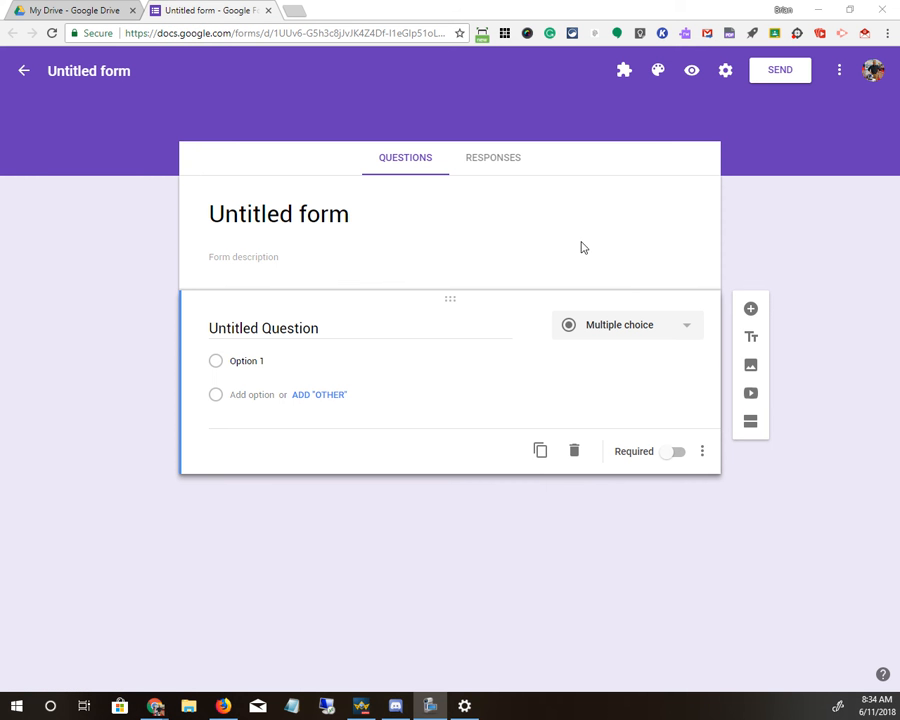
left_click(656, 70)
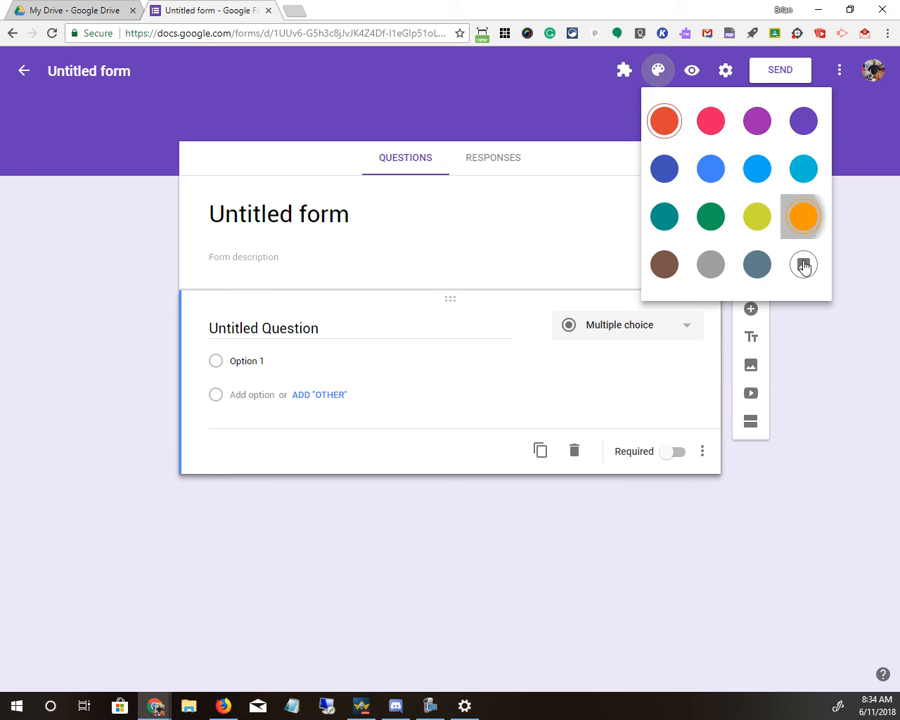
left_click(804, 216)
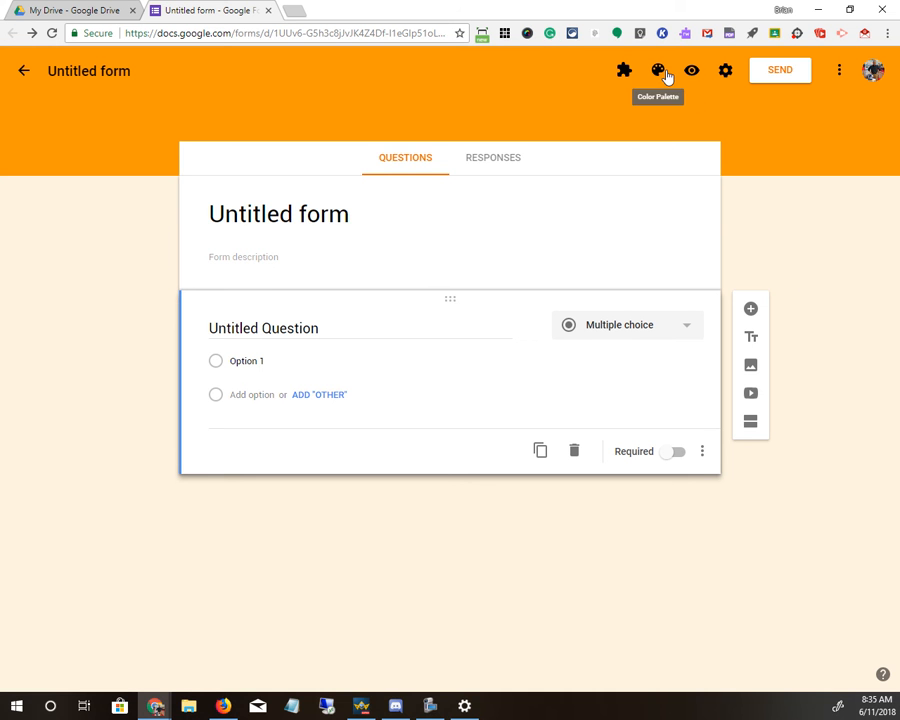
left_click(656, 70)
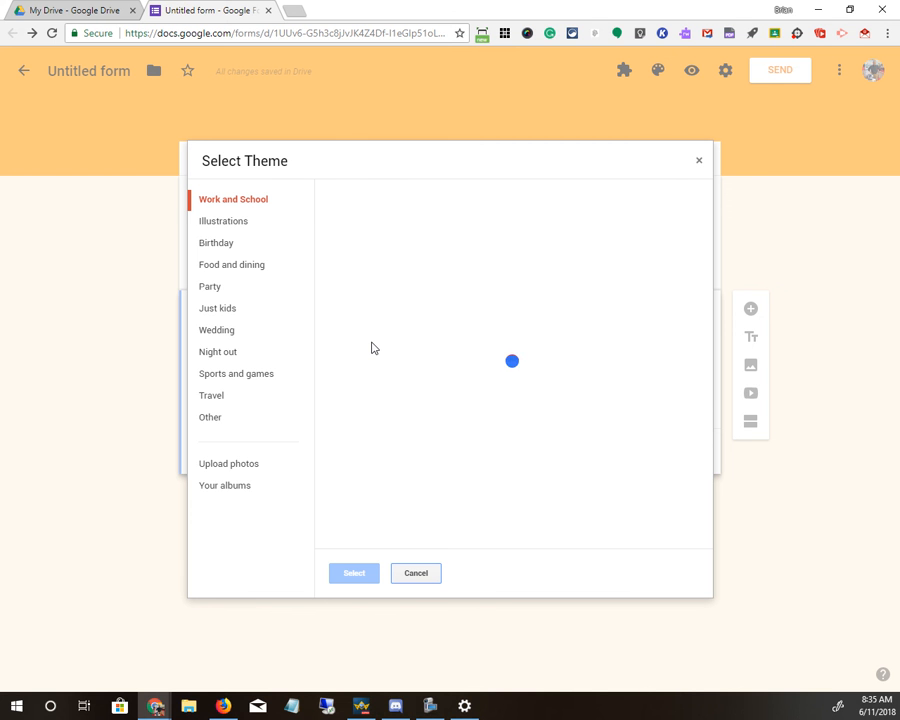
mouse_move(50, 154)
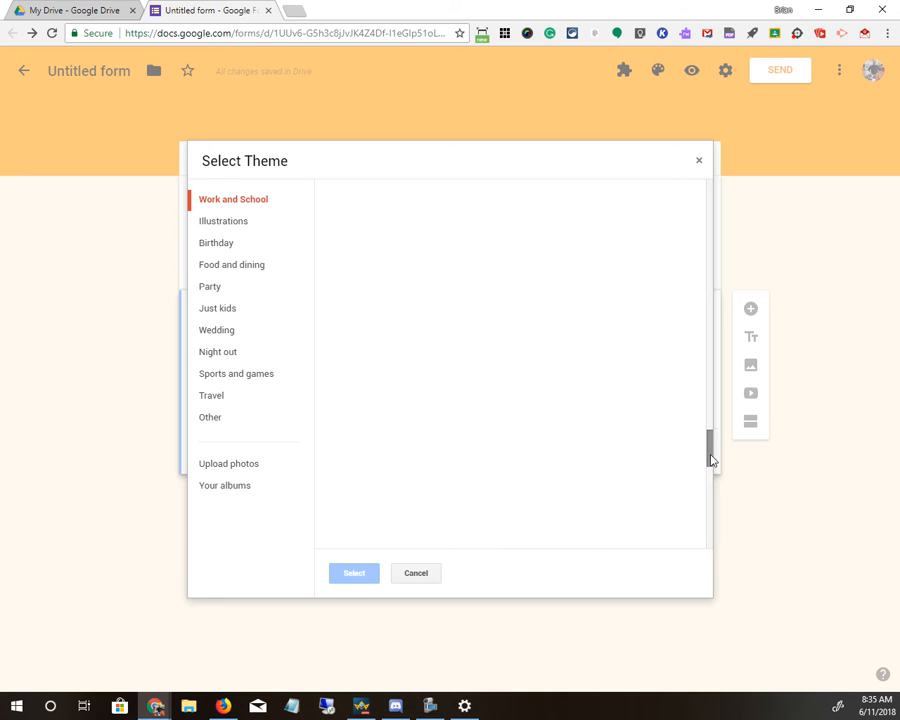
- Choose the Earth-from-space photo in the theme gallery as the header image
scroll("down", 3)
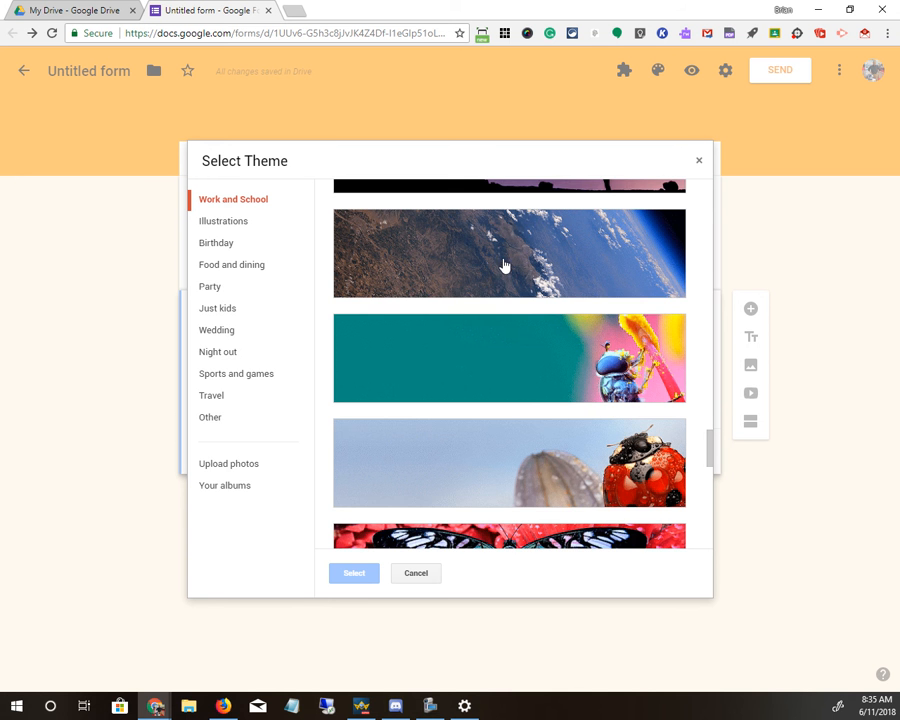
left_click(354, 572)
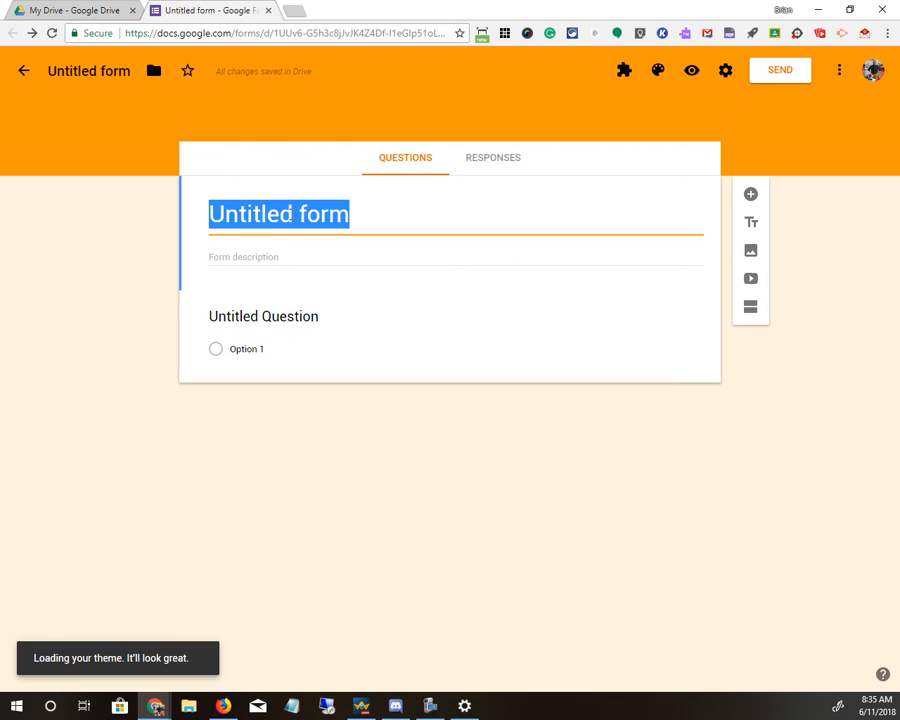
- Enter 'Survey on Technology' as the form title
type("Survey on")
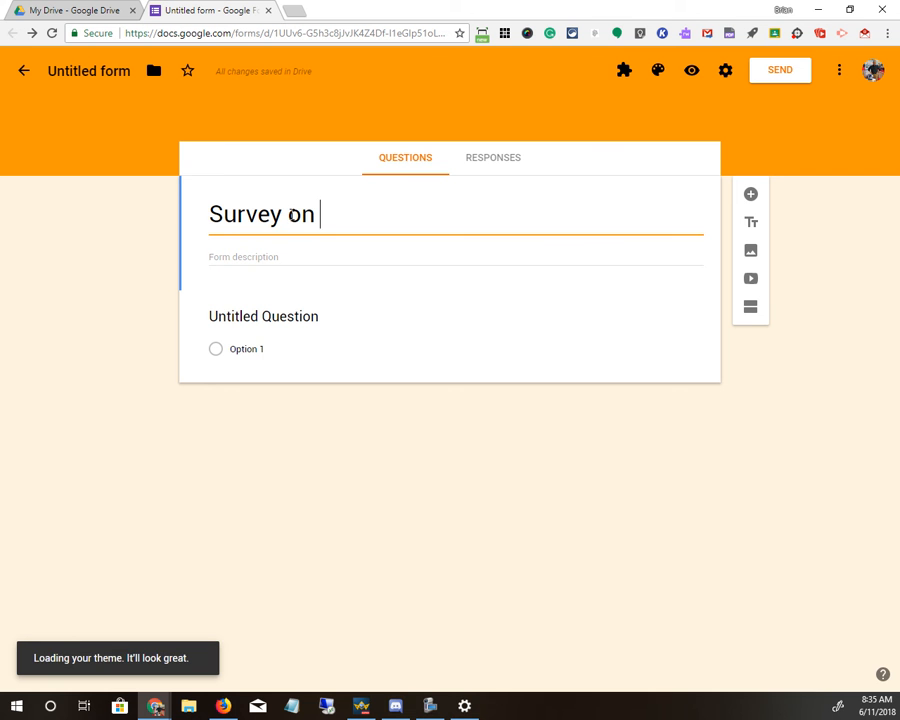
type("Technology")
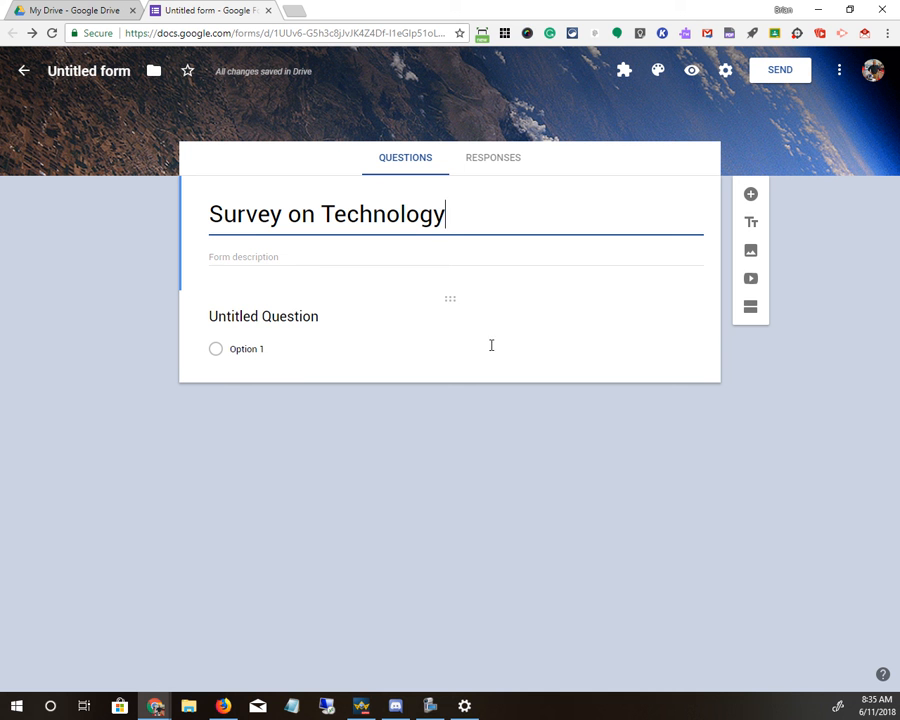
mouse_move(560, 344)
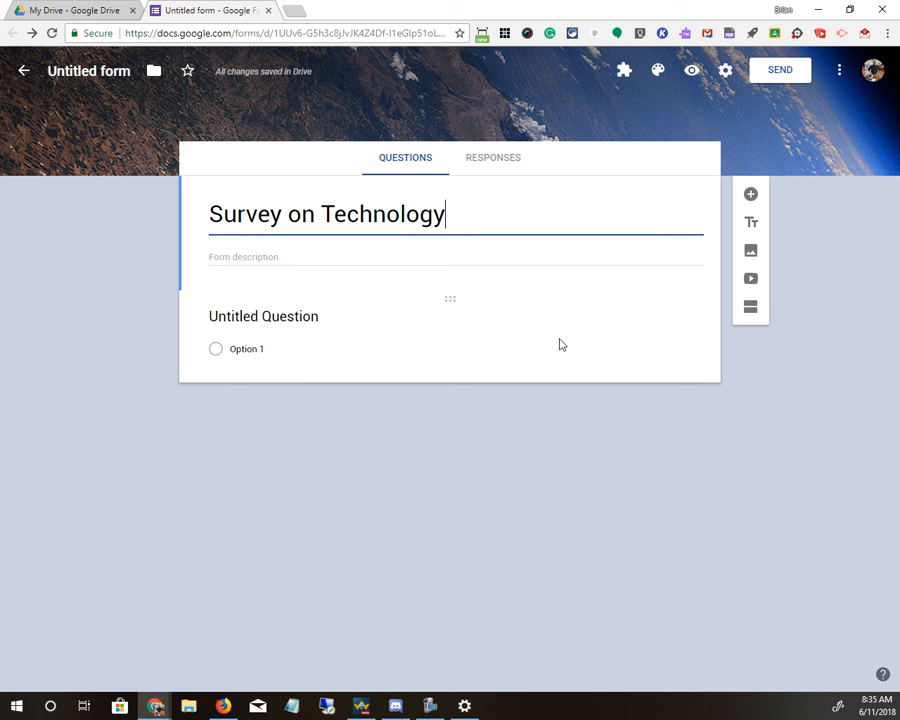
mouse_move(664, 232)
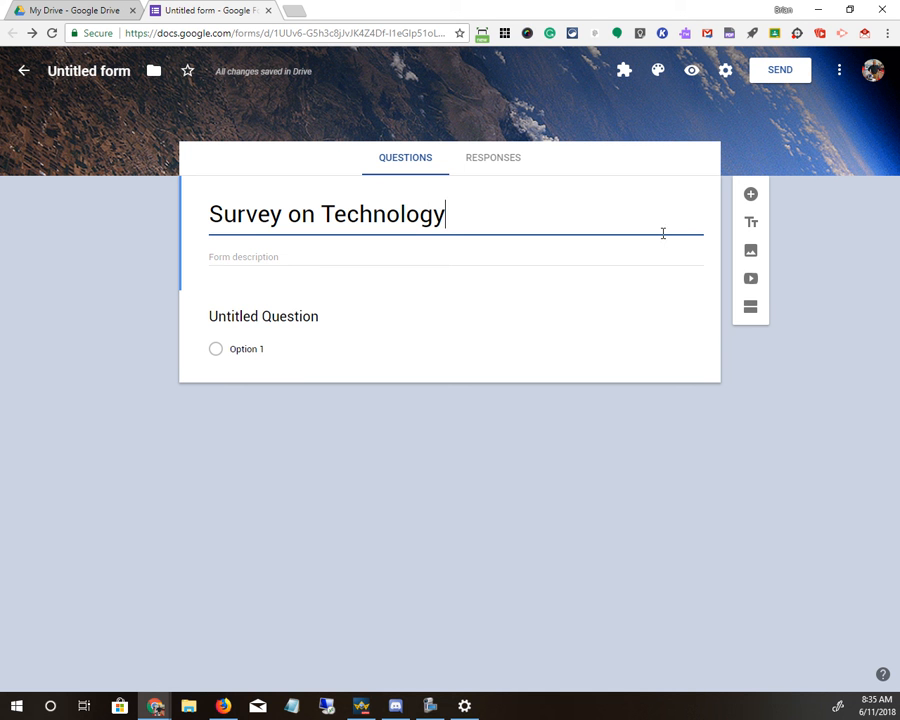
left_click(264, 316)
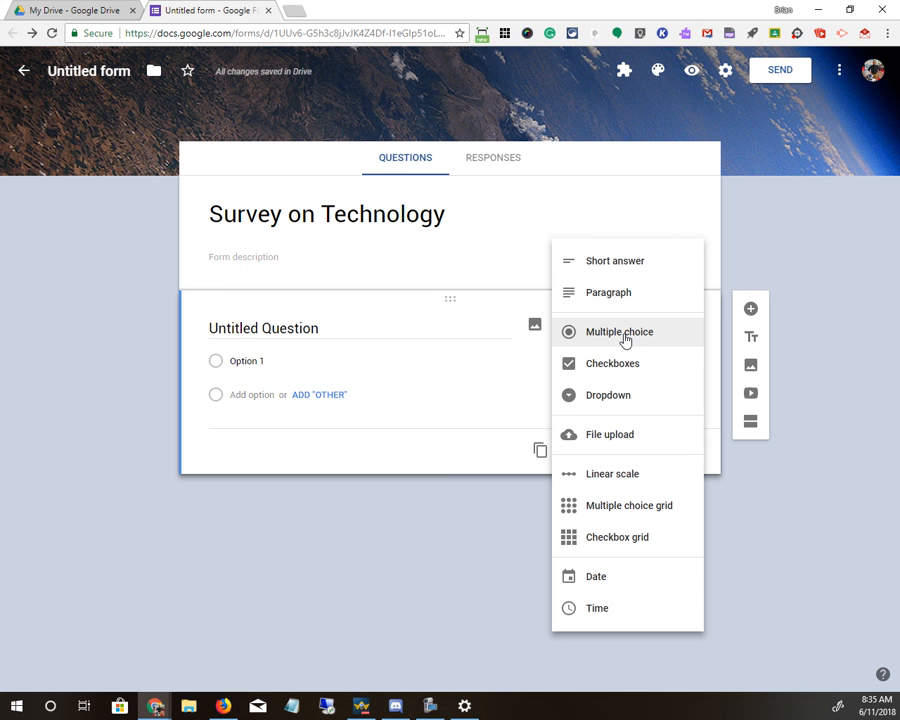
- Make the first question a non-required Paragraph question reading 'How do you feel technology is going at NTLS?'
left_click(608, 292)
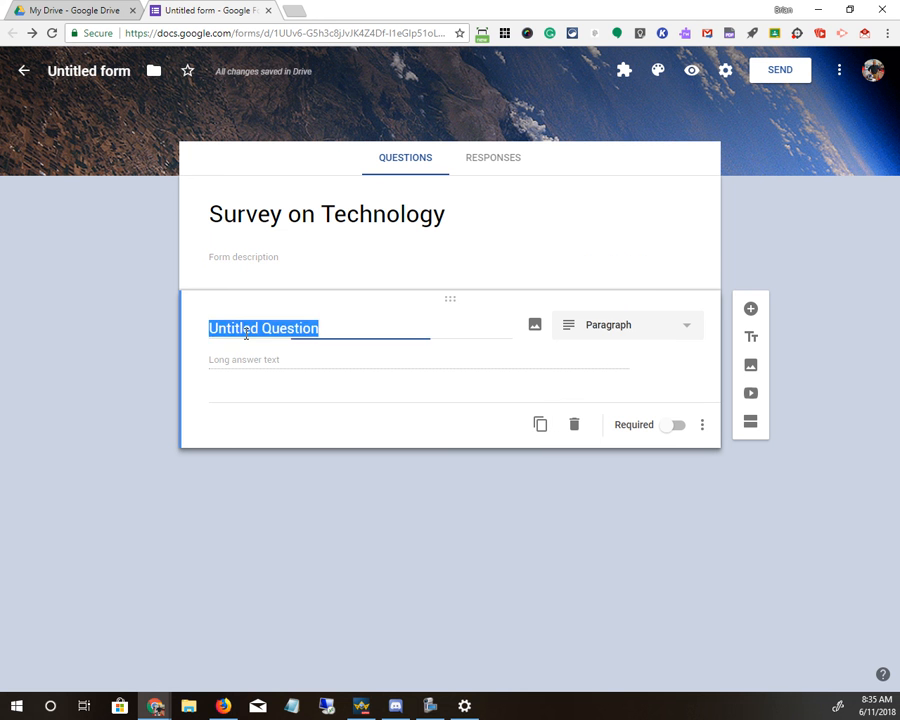
type("How")
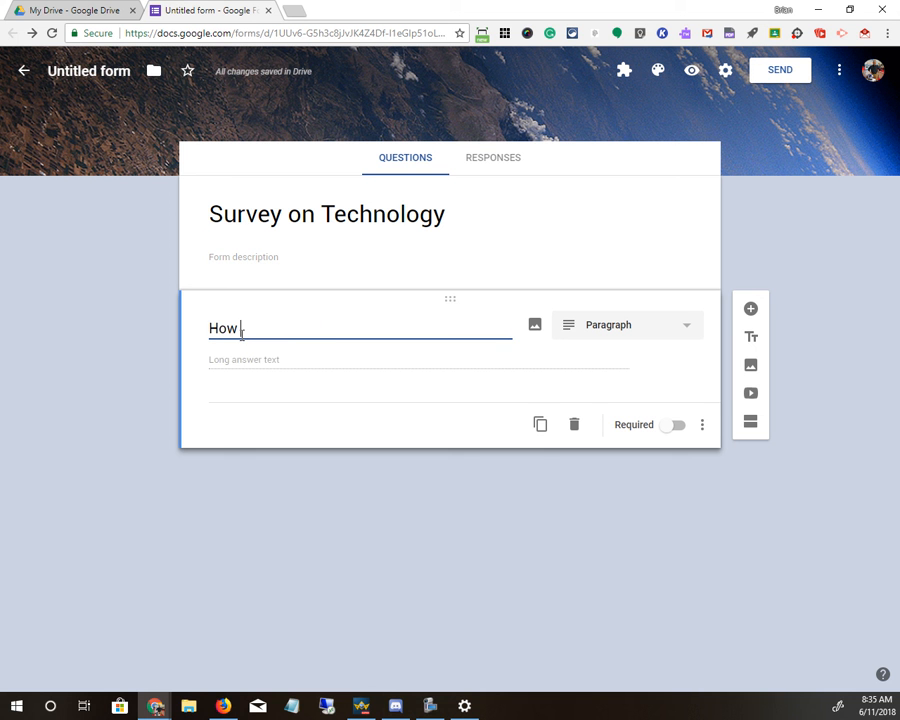
type("do you fe")
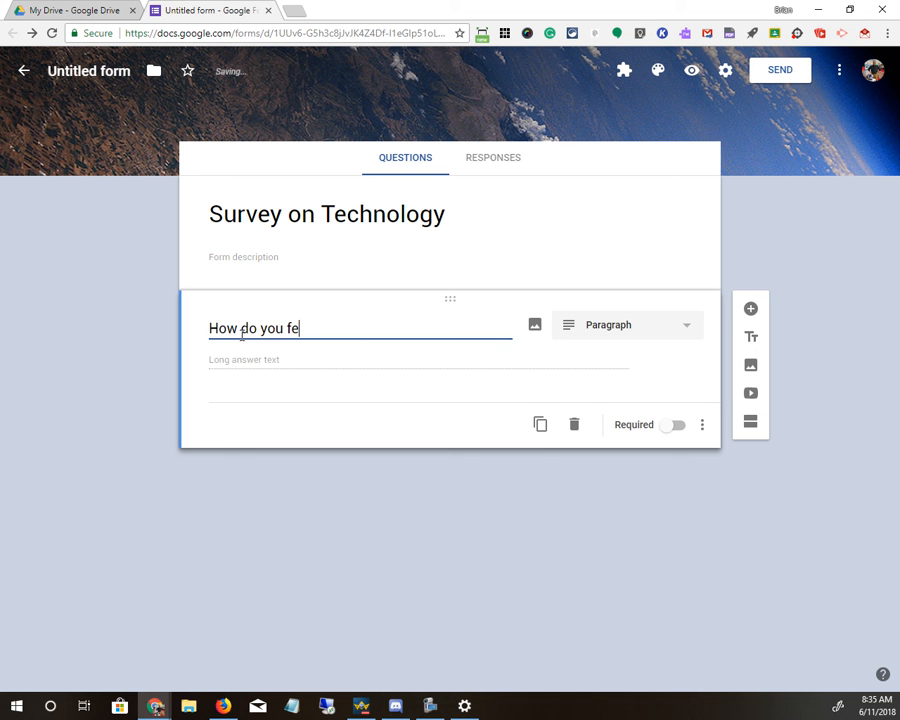
type("el technology is d")
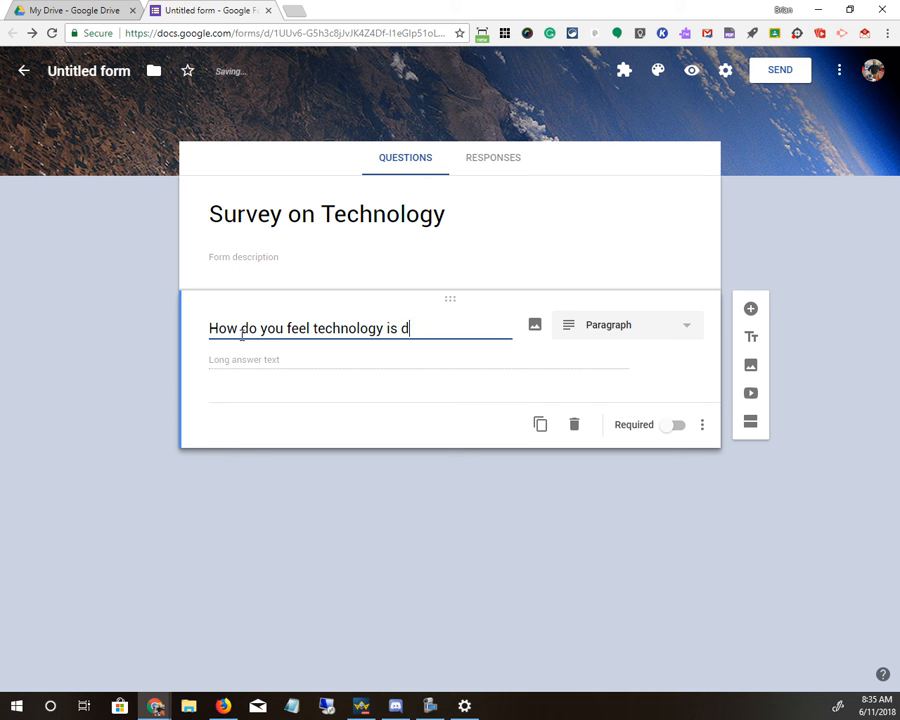
key("Backspace")
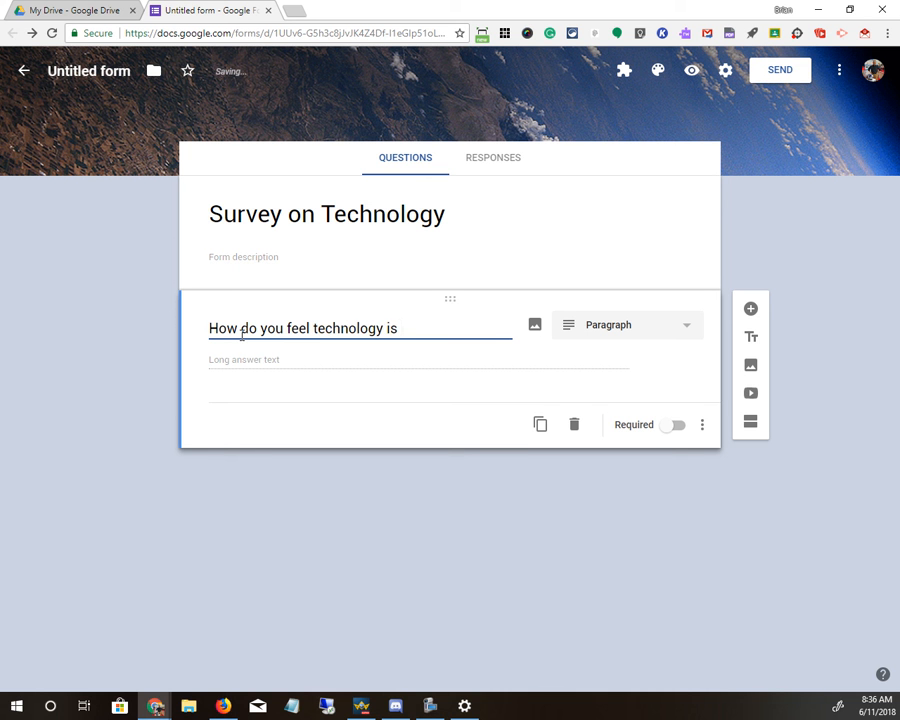
type("going at NT")
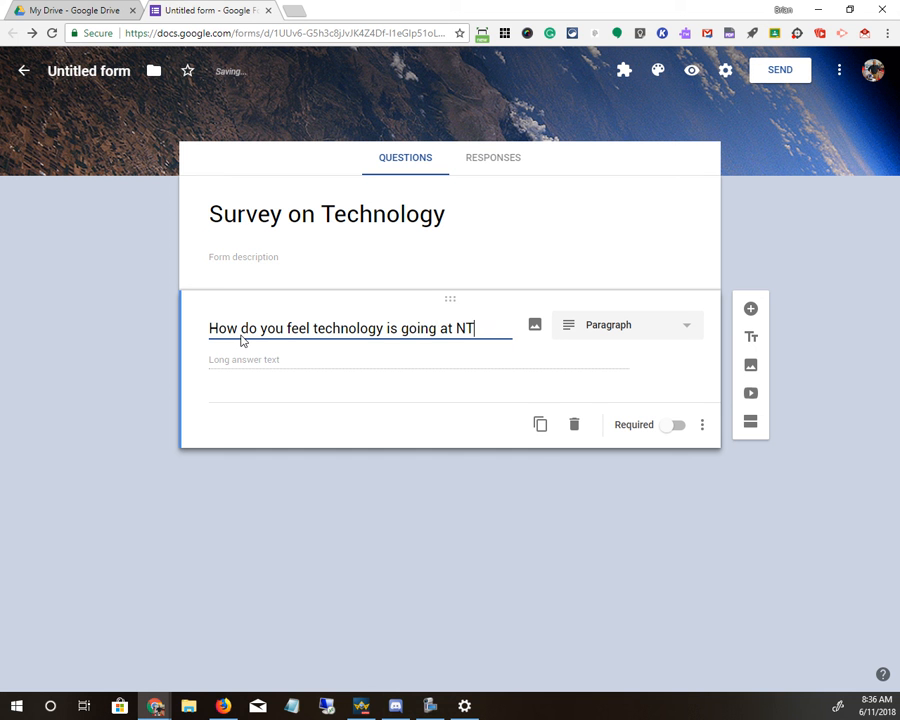
type("LS?")
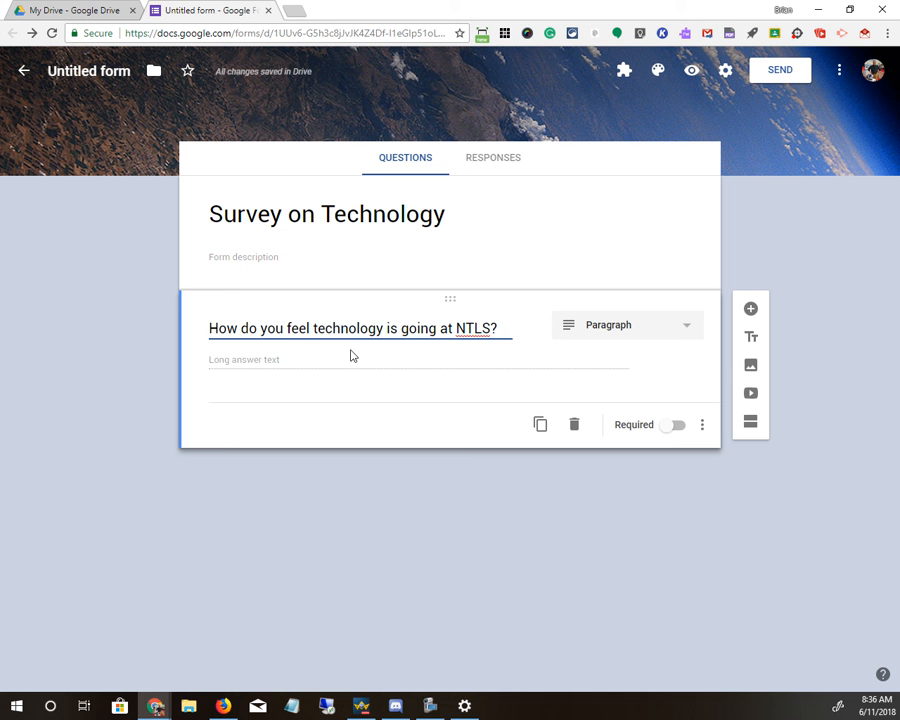
mouse_move(688, 438)
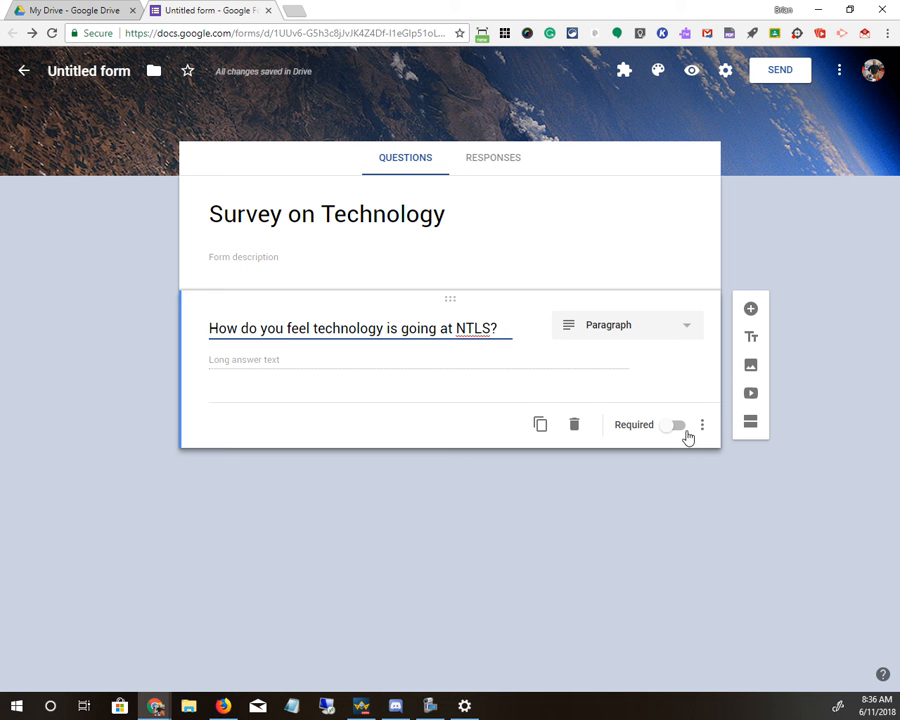
left_click(676, 424)
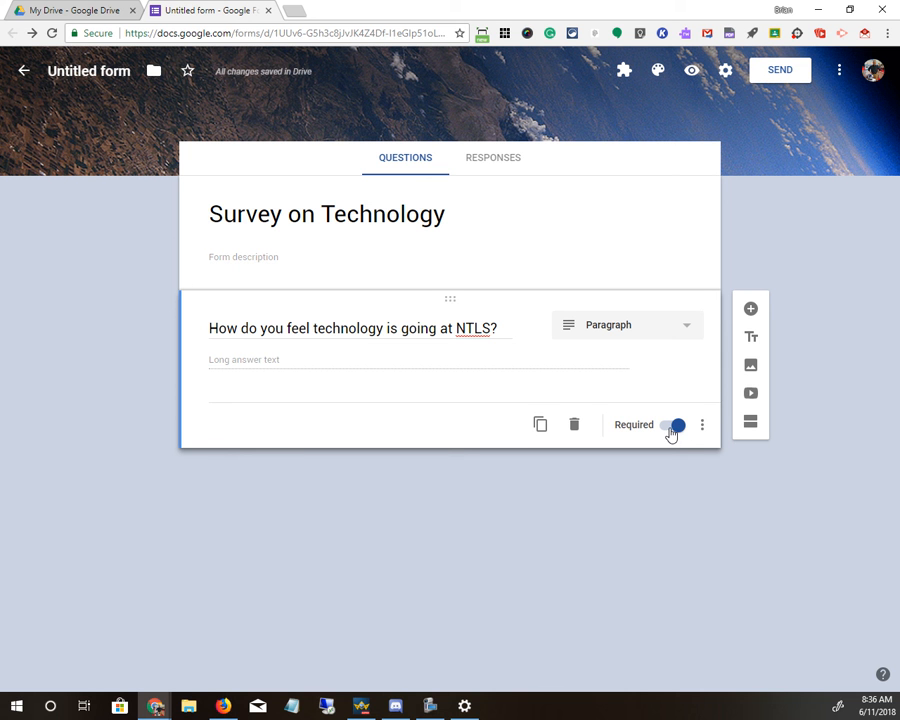
left_click(676, 424)
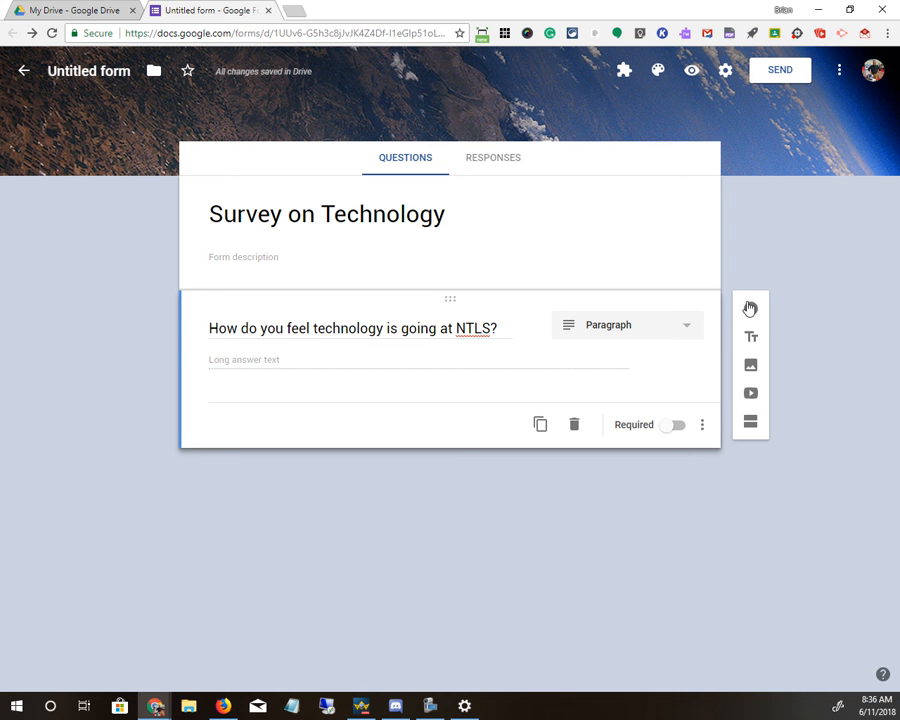
- Add a second question and set its type to Checkbox grid
left_click(750, 388)
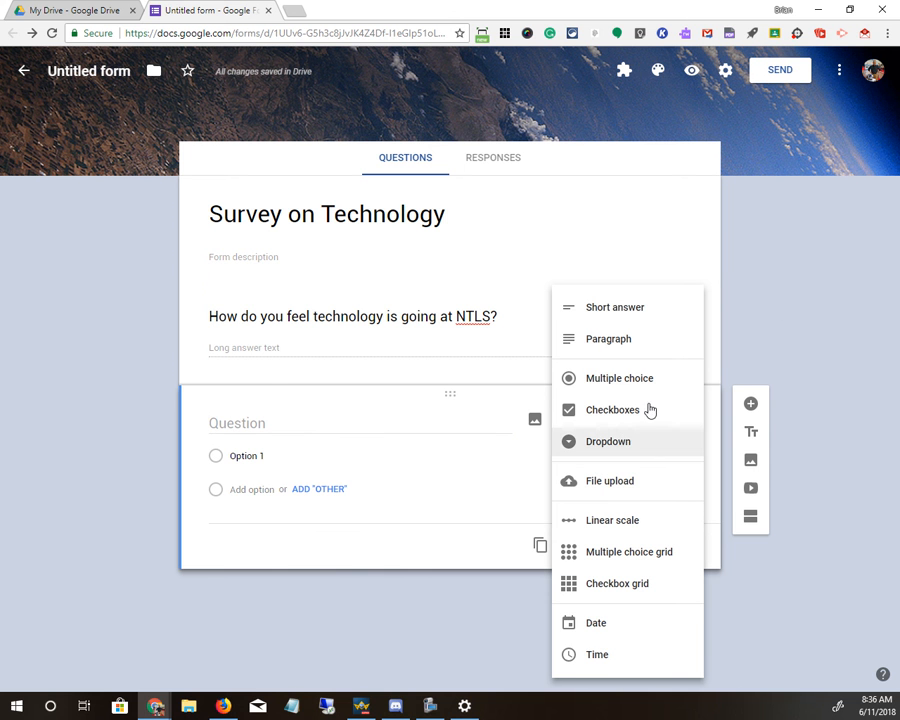
mouse_move(616, 308)
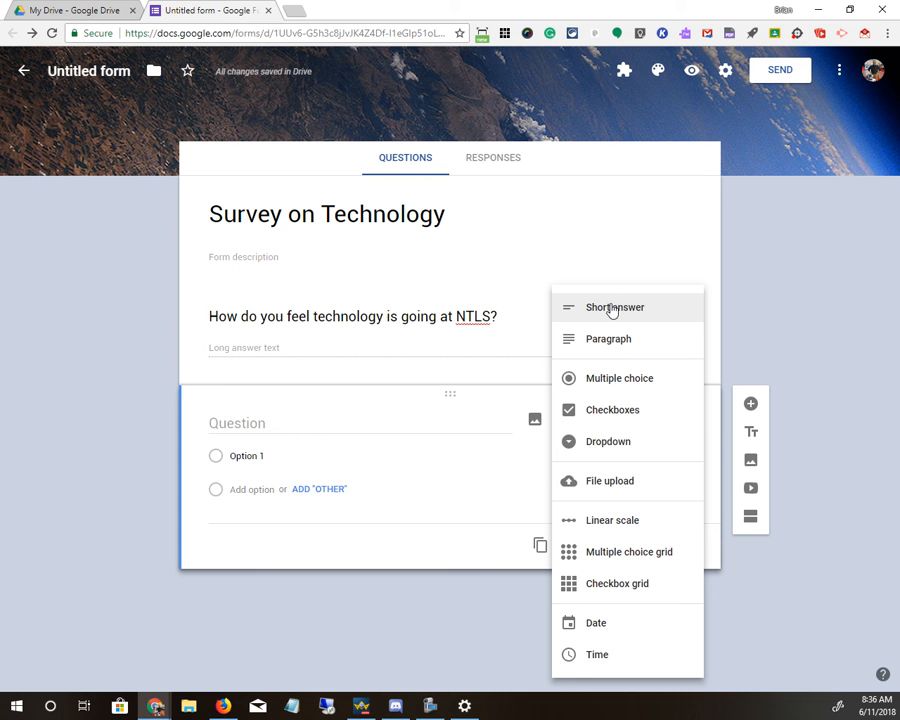
mouse_move(608, 338)
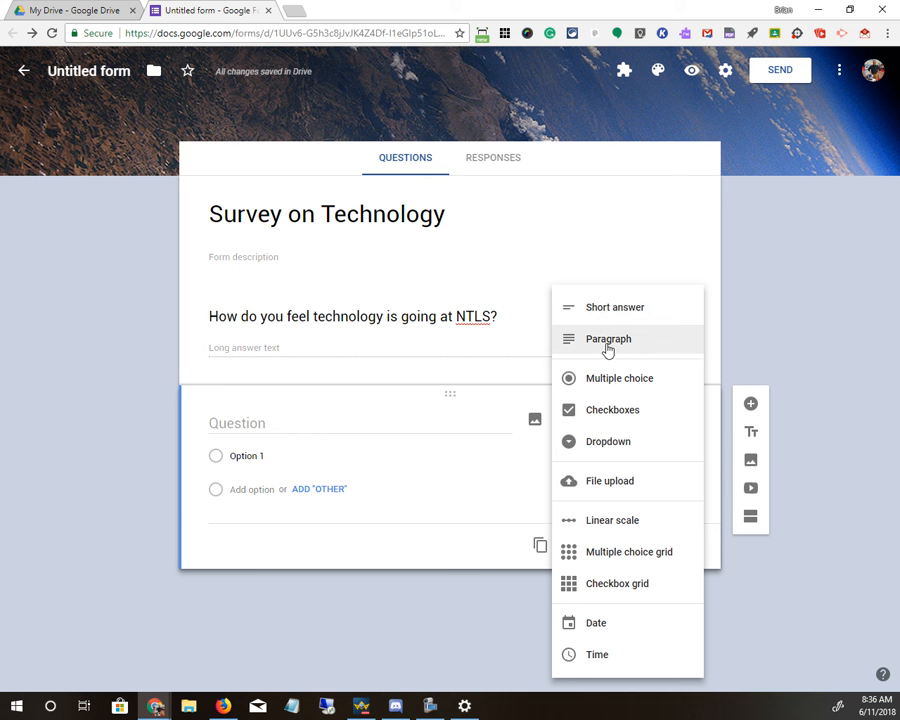
mouse_move(608, 378)
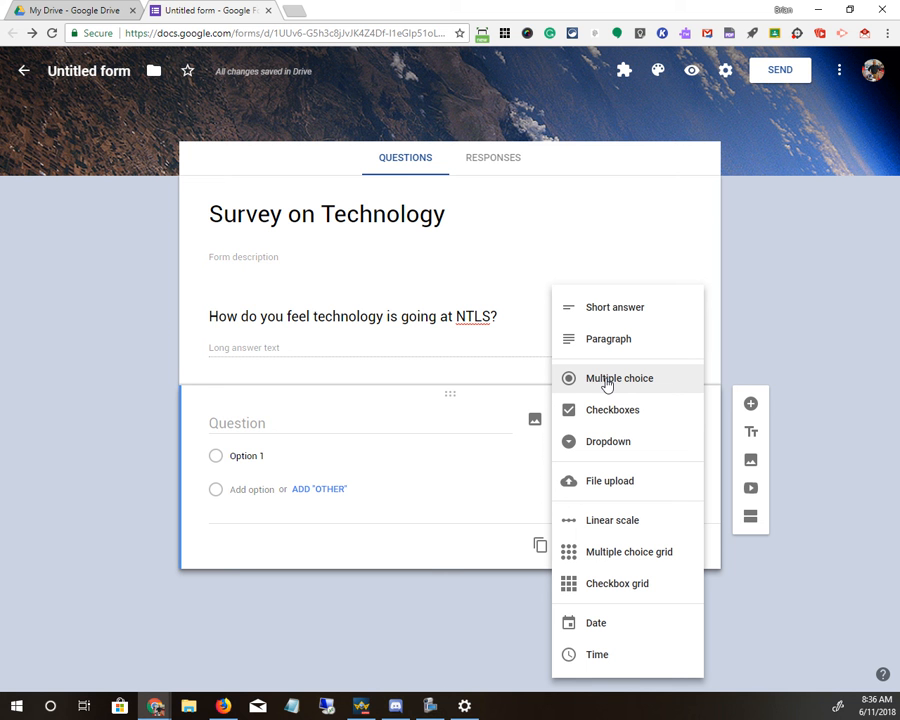
mouse_move(598, 410)
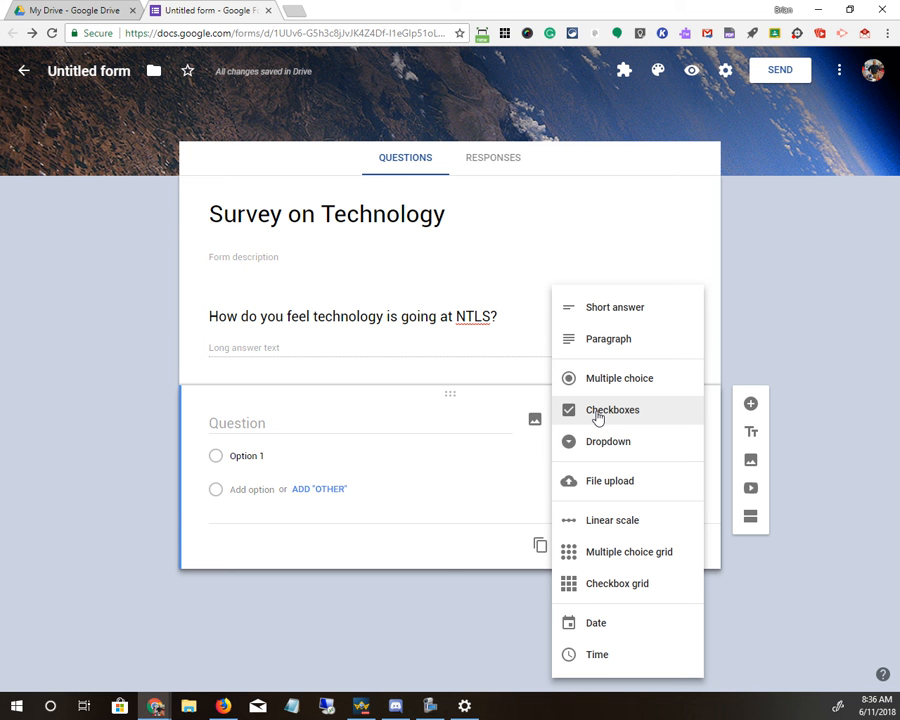
mouse_move(620, 378)
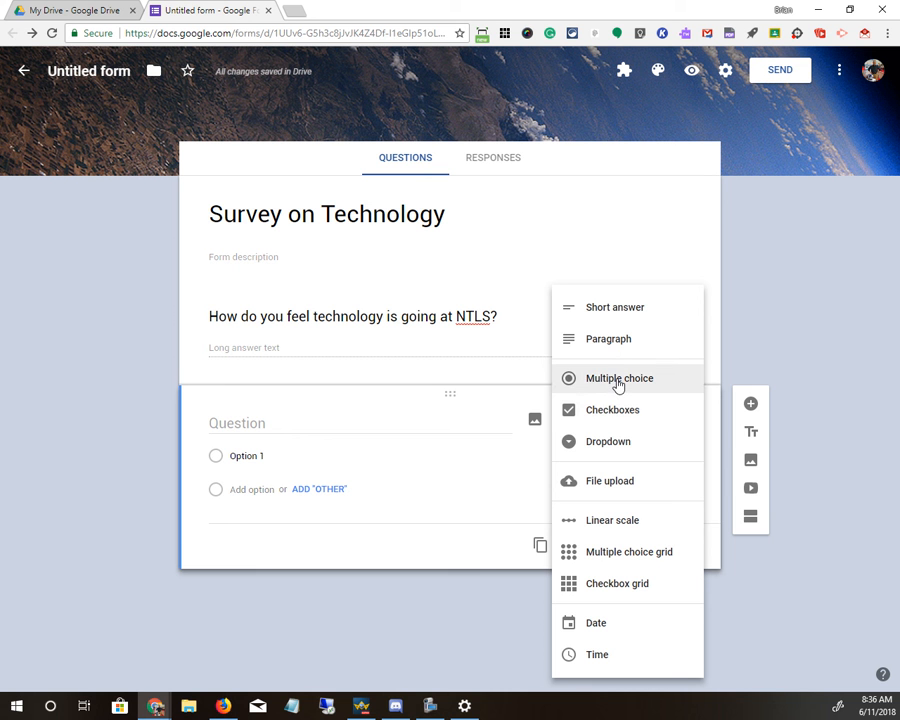
mouse_move(608, 442)
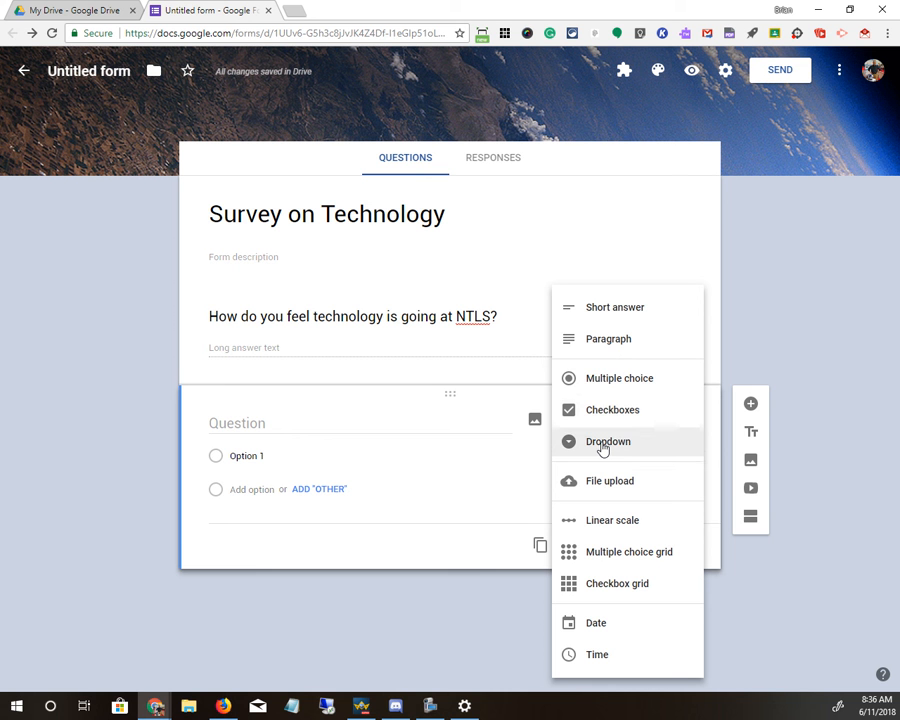
mouse_move(624, 410)
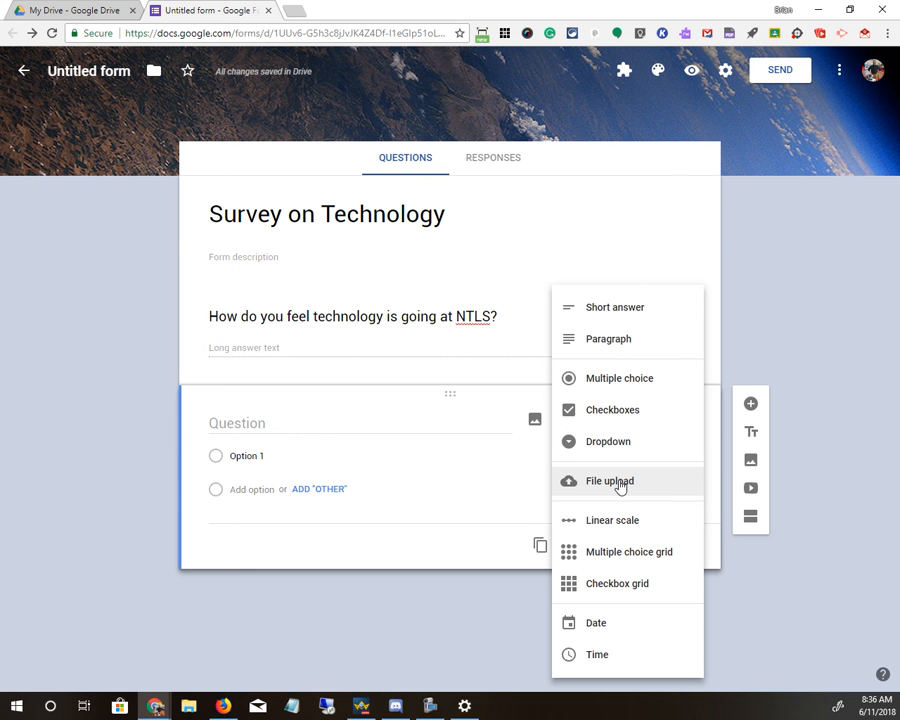
mouse_move(604, 520)
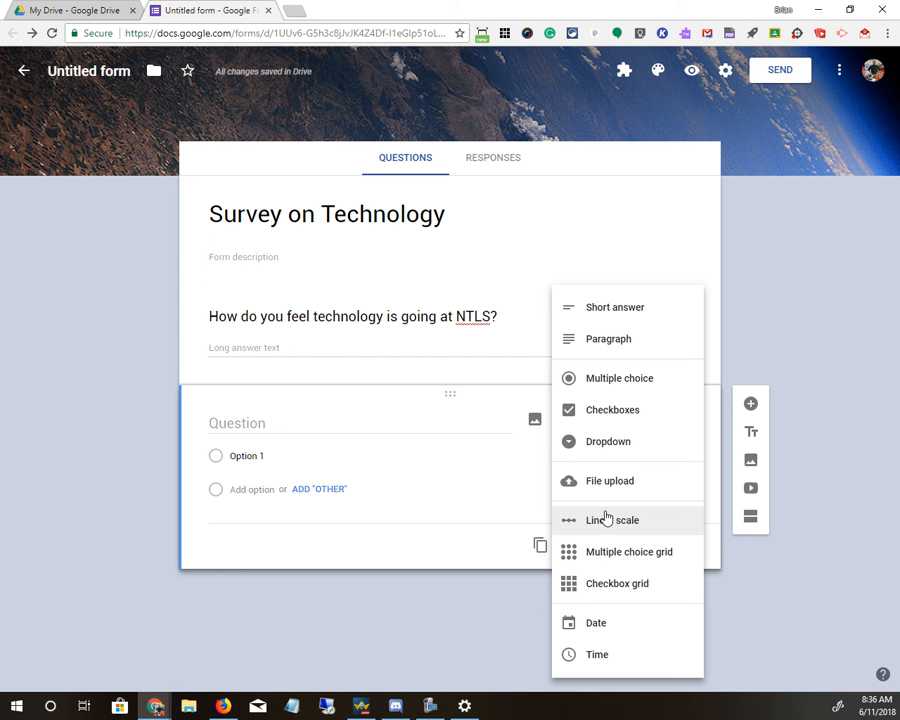
mouse_move(620, 556)
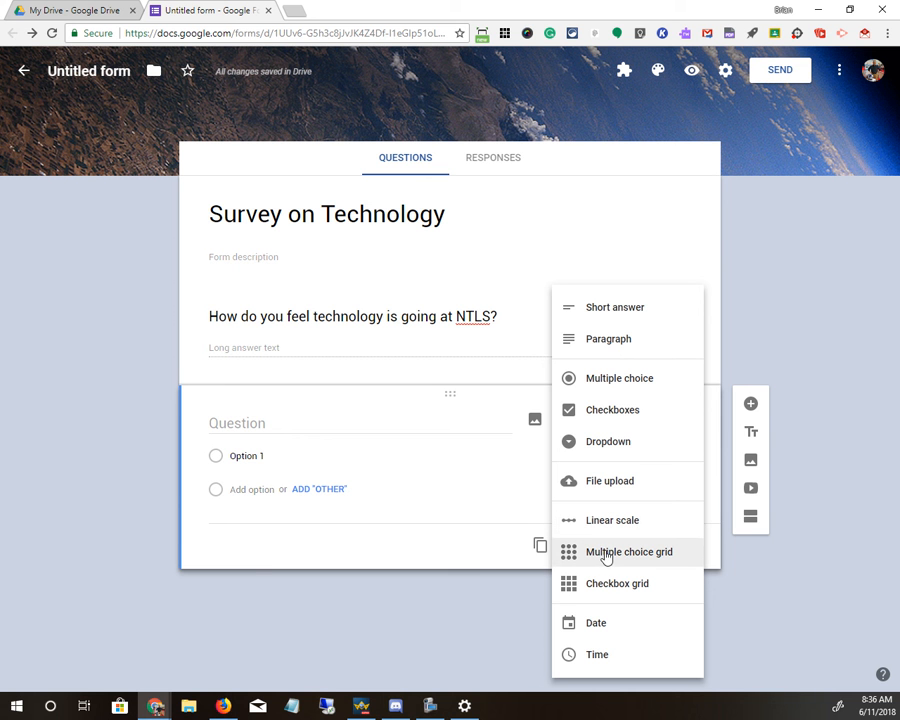
mouse_move(616, 584)
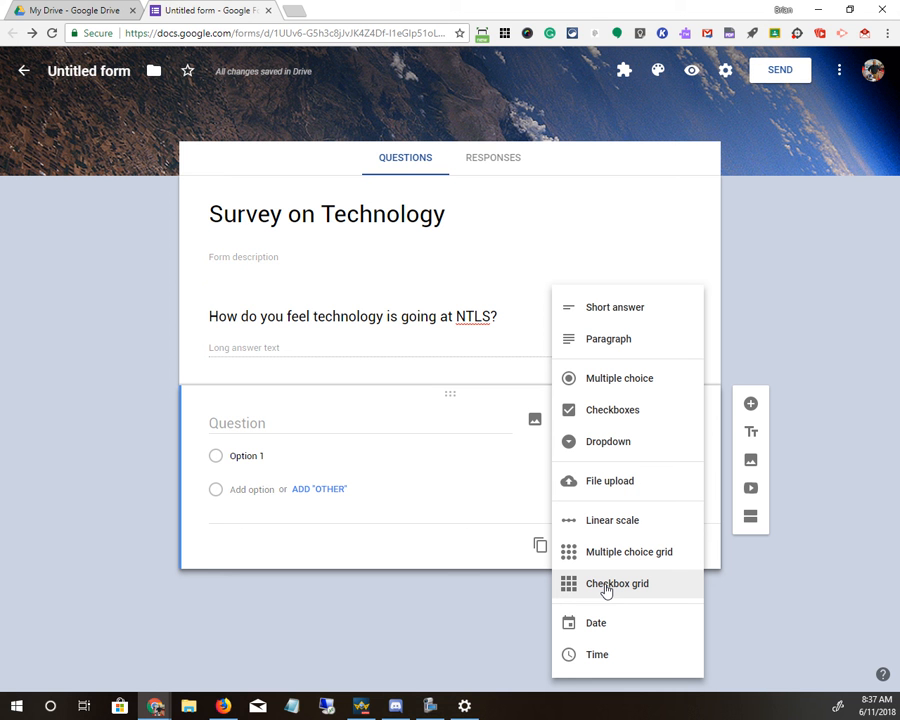
left_click(616, 584)
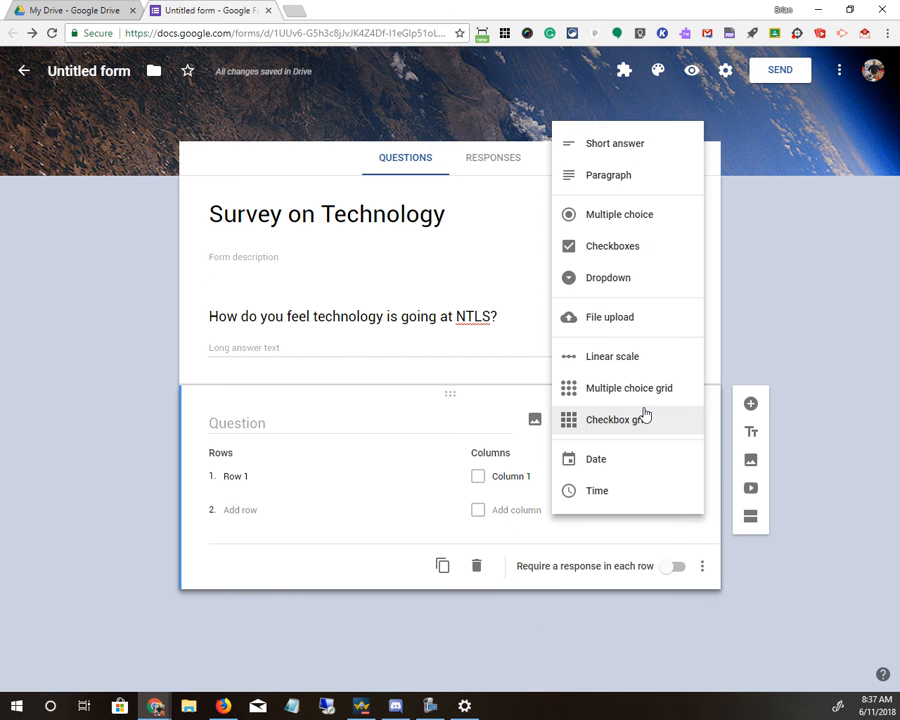
mouse_move(630, 492)
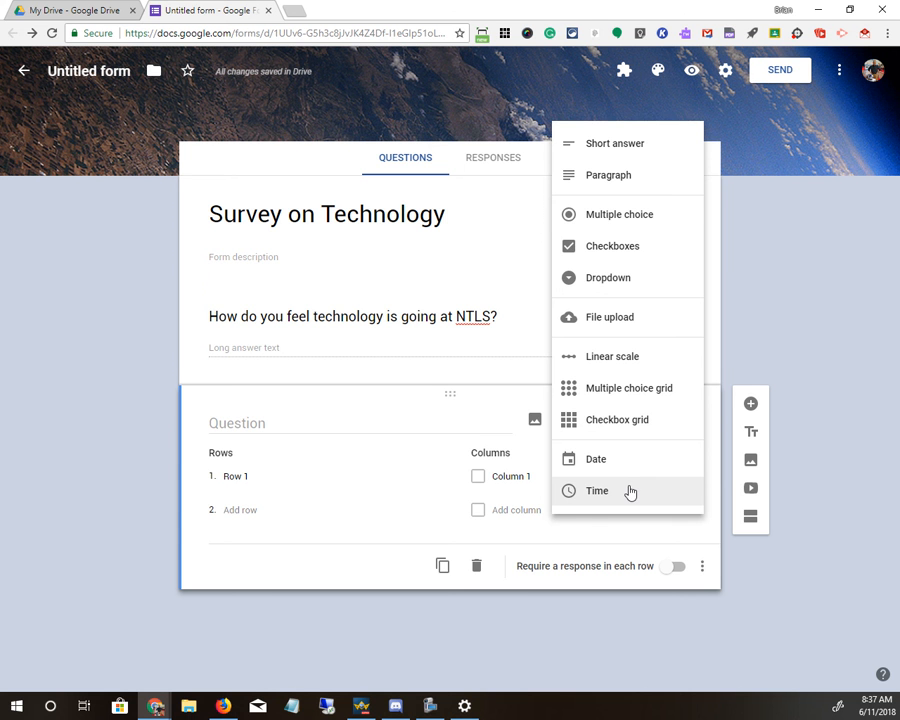
left_click(616, 420)
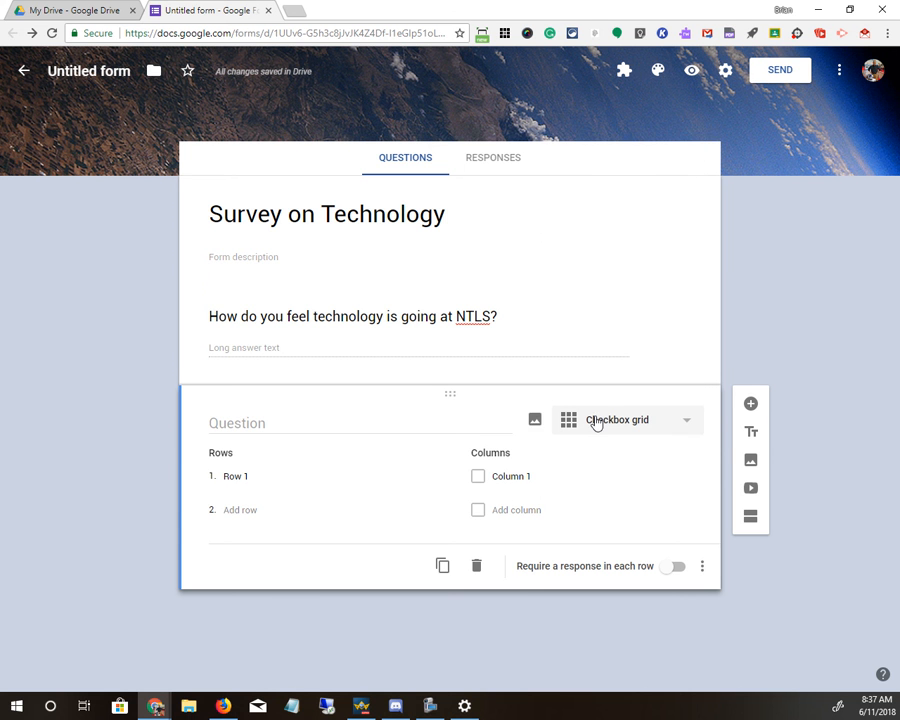
mouse_move(752, 432)
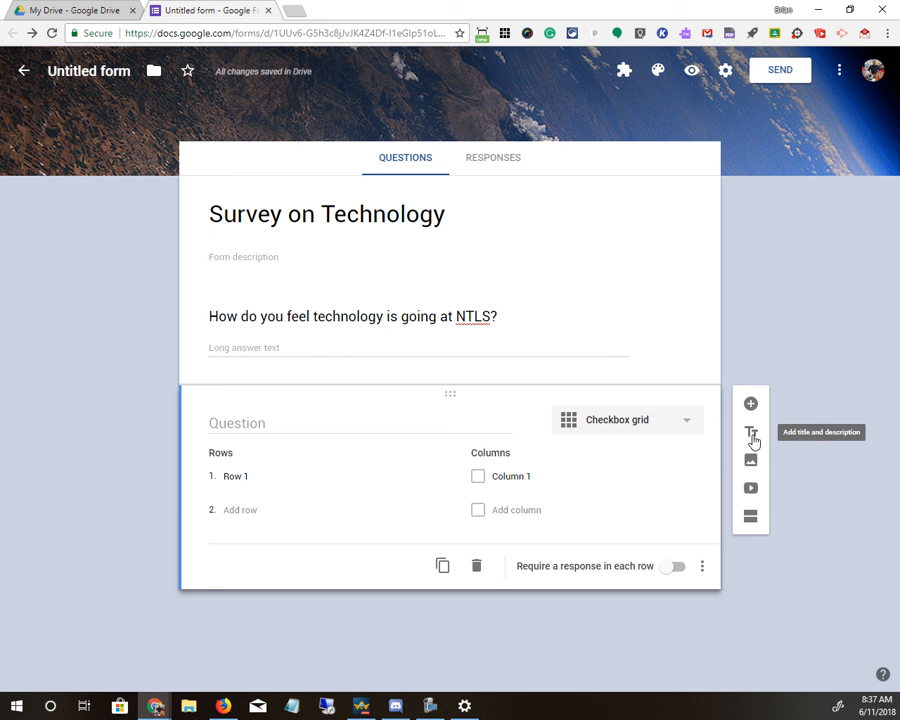
- Add a title-and-description block, delete the empty checkbox grid question, and view Responses
left_click(752, 432)
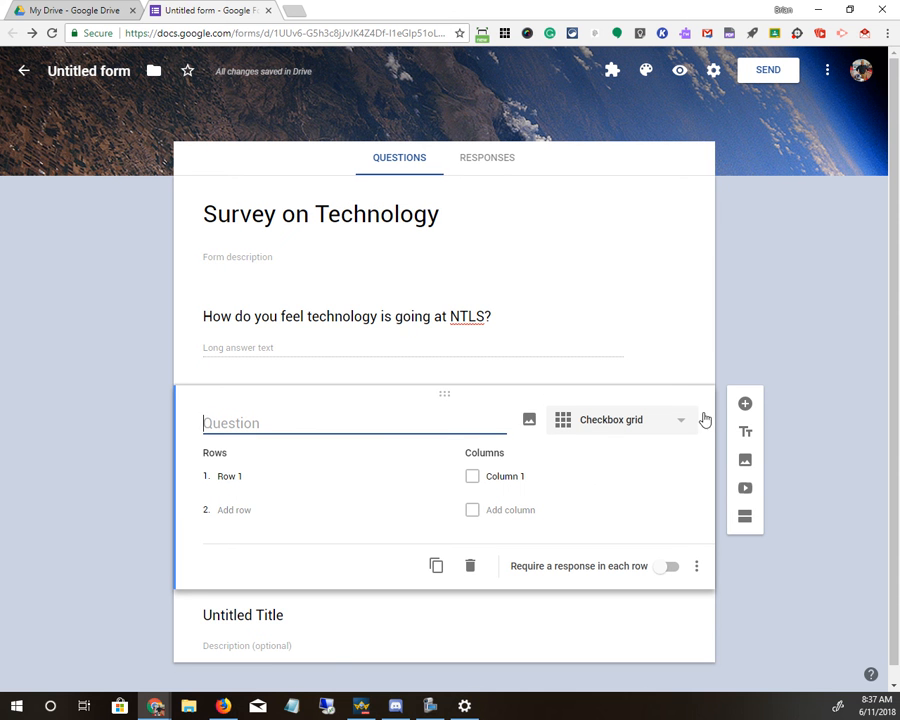
mouse_move(680, 432)
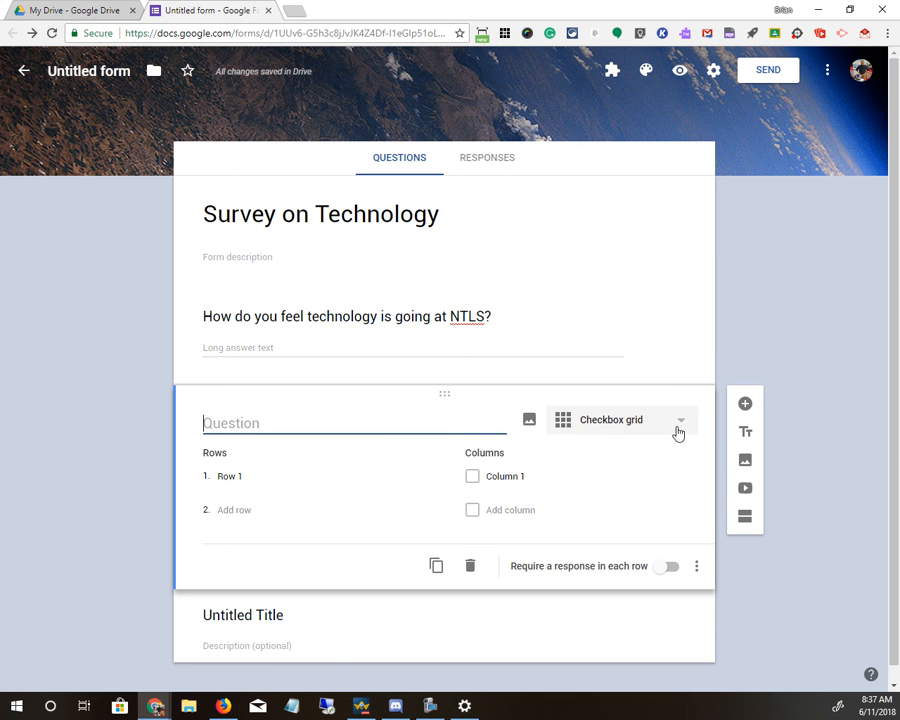
left_click(470, 564)
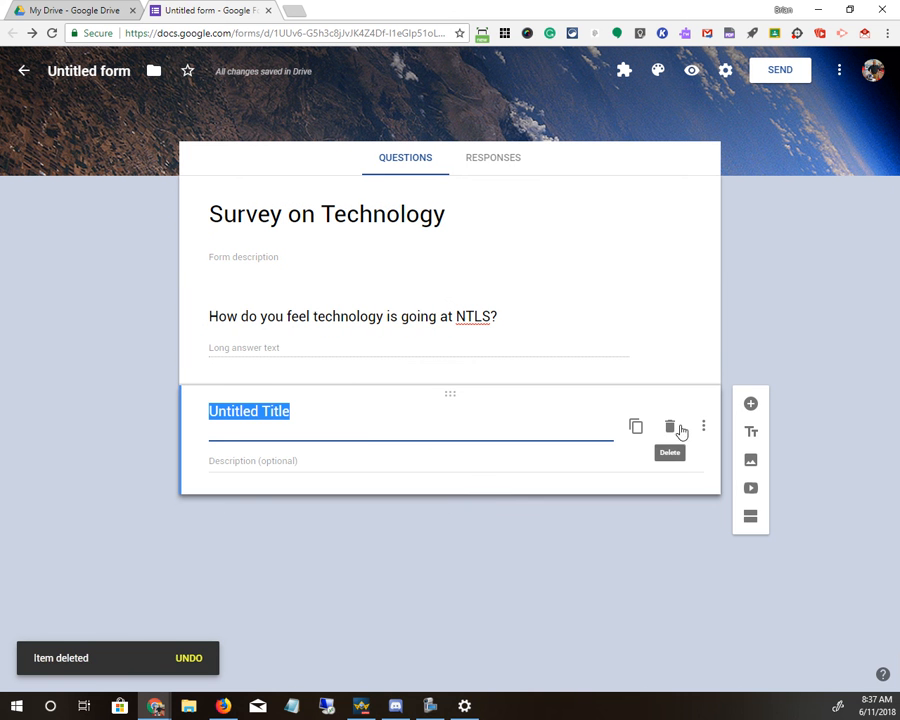
mouse_move(752, 460)
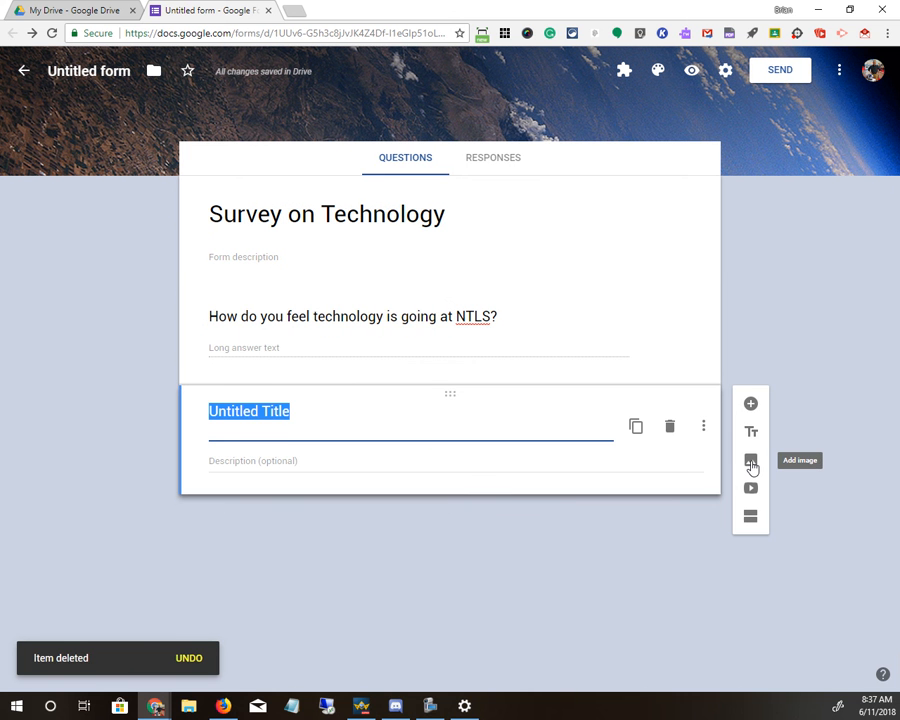
mouse_move(752, 512)
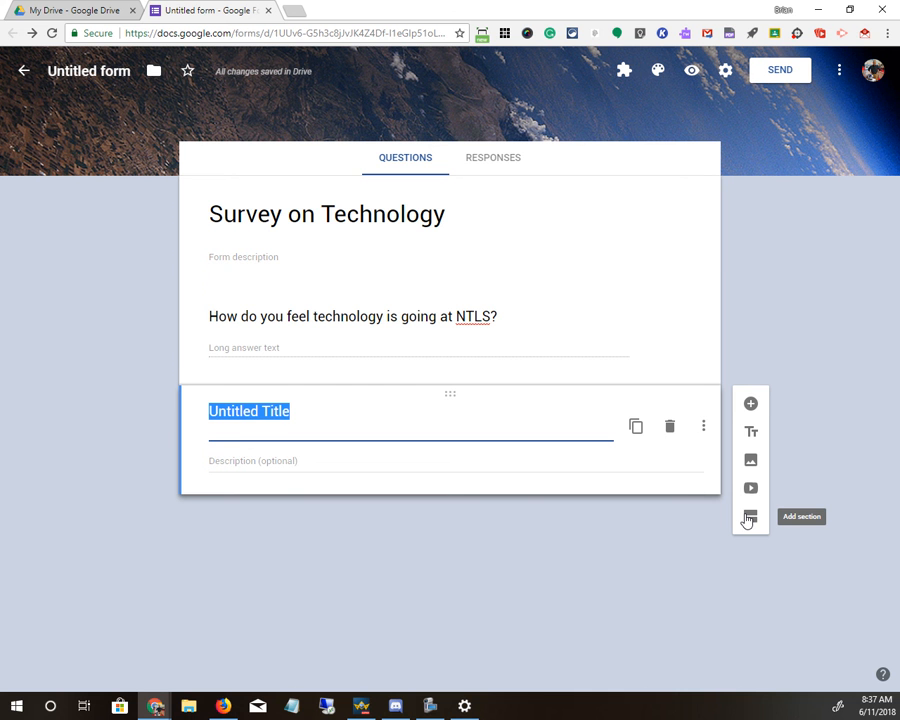
mouse_move(556, 362)
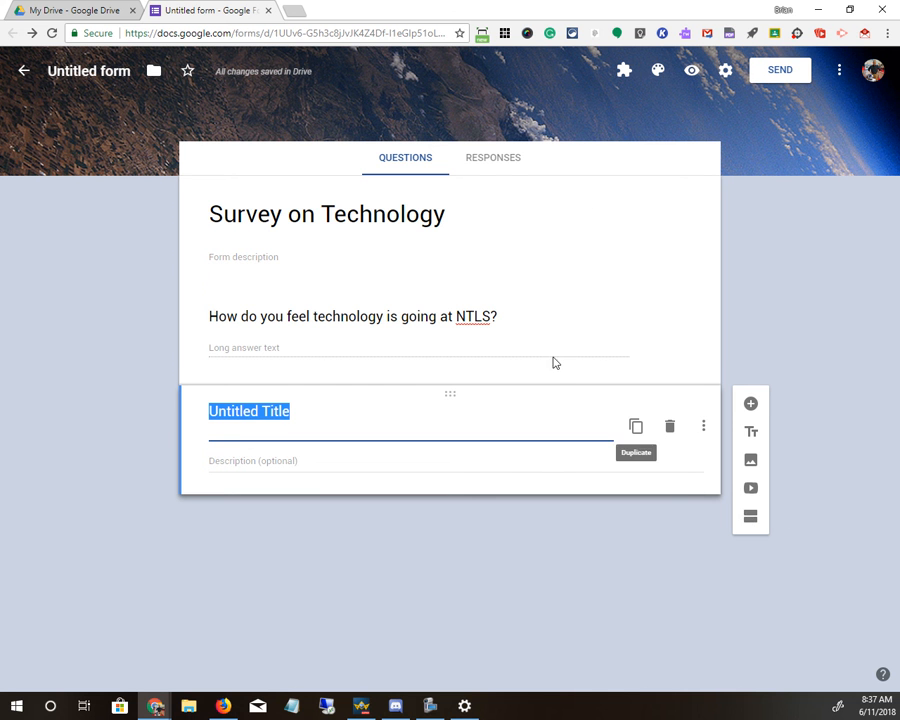
left_click(492, 156)
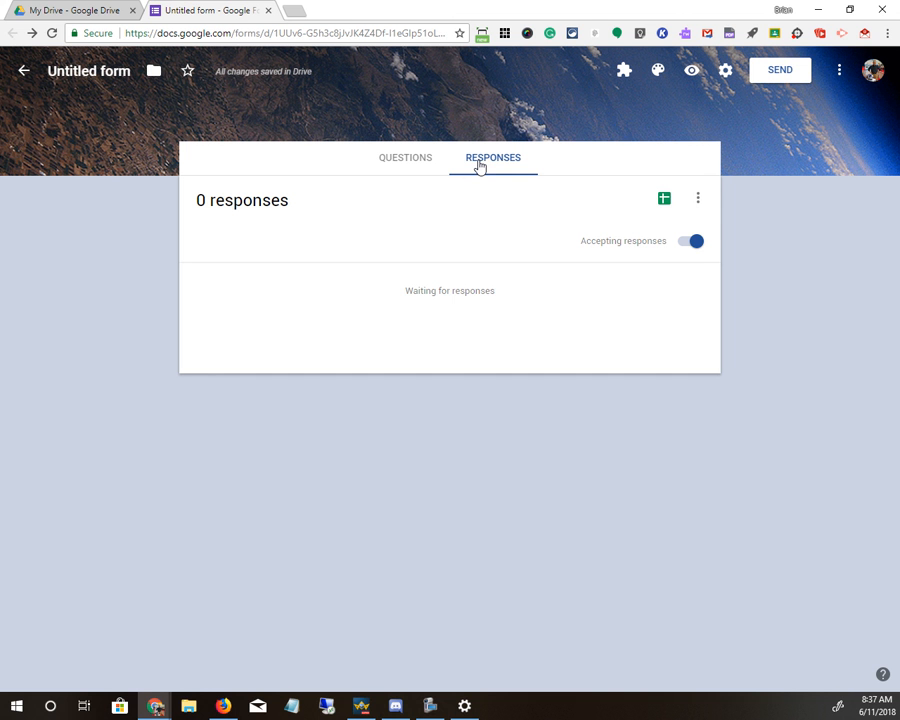
mouse_move(664, 198)
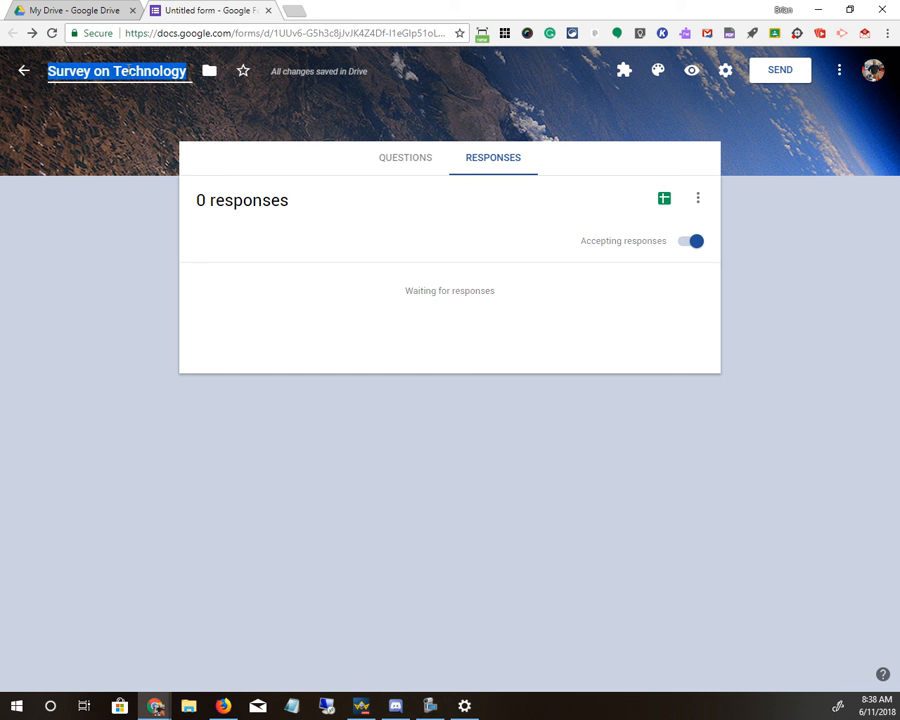
mouse_move(350, 180)
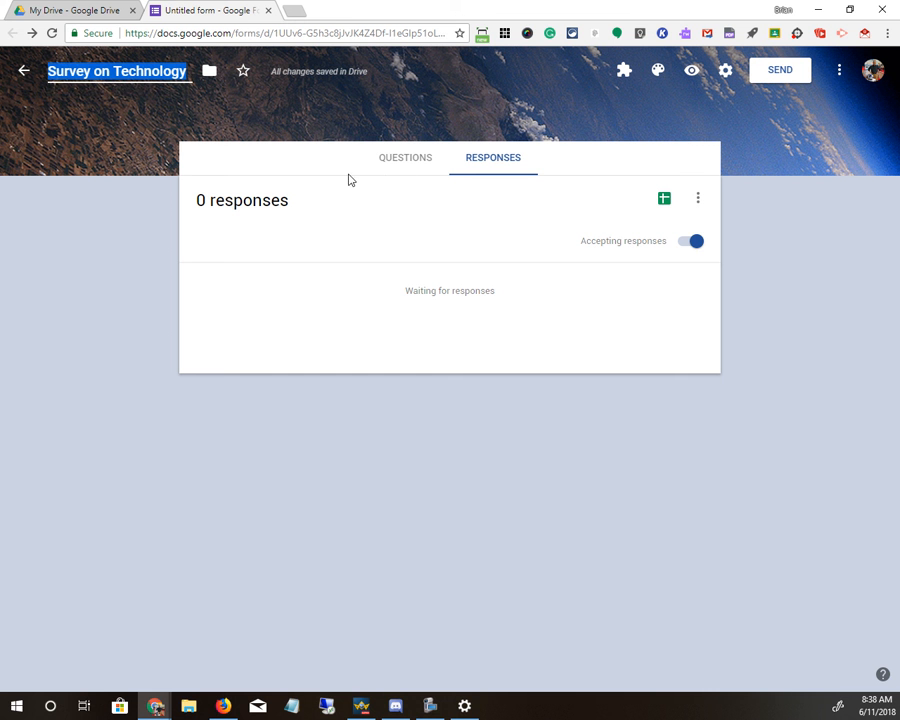
- Return from the responses summary to the Questions view
left_click(404, 156)
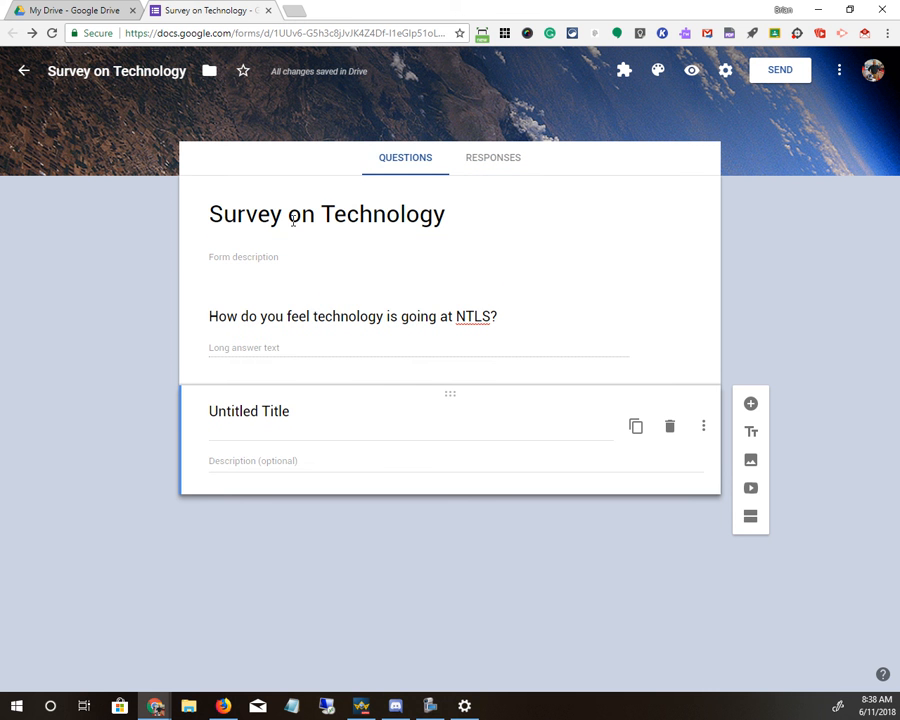
mouse_move(566, 236)
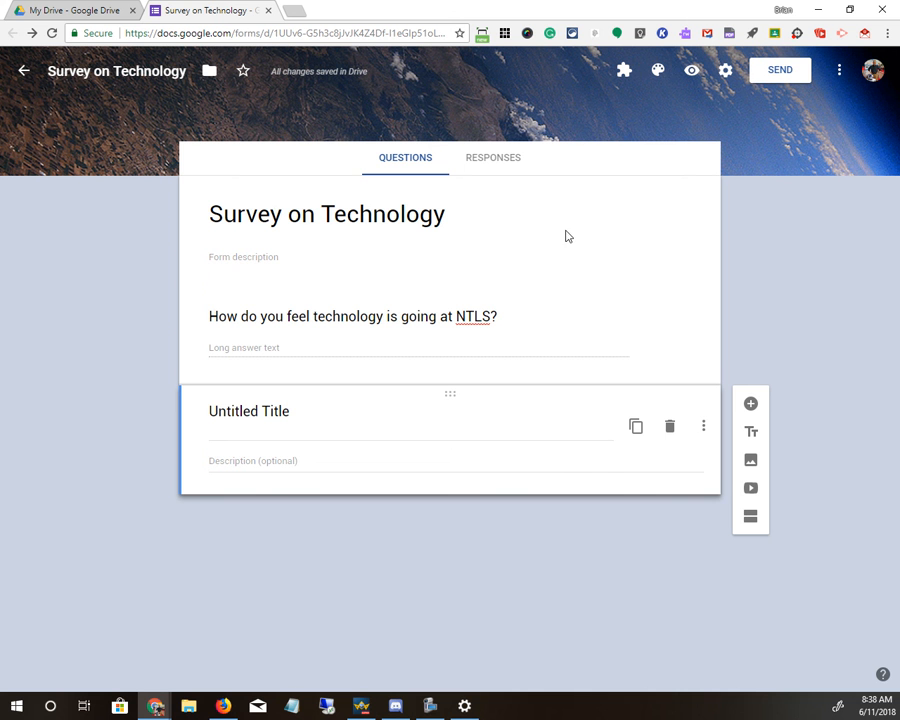
- Address the Send form email to the nths_staff group and leave 'Include form in email' unticked
left_click(780, 70)
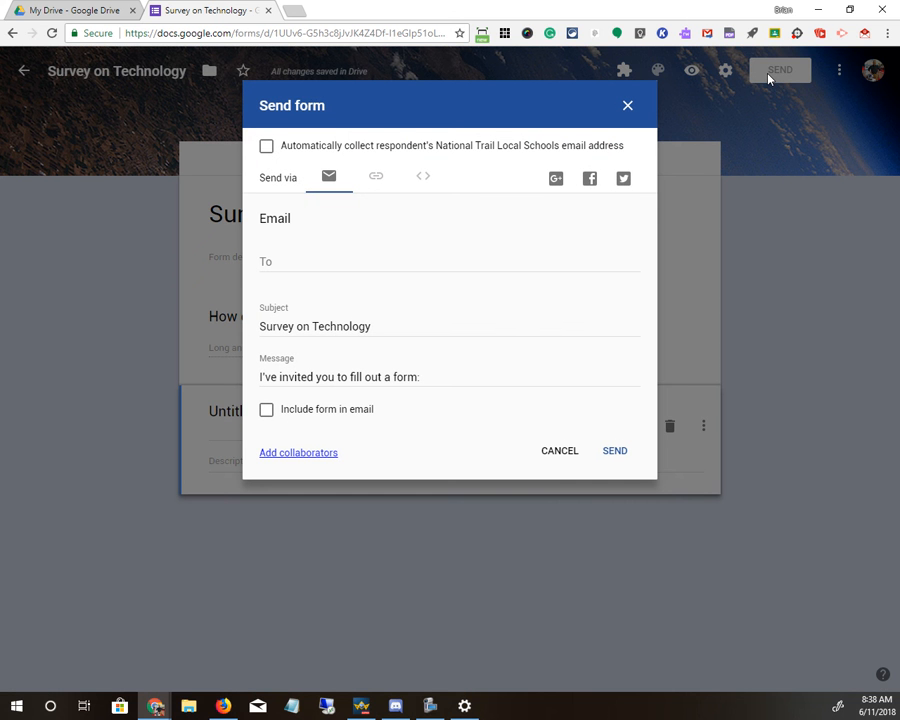
mouse_move(310, 260)
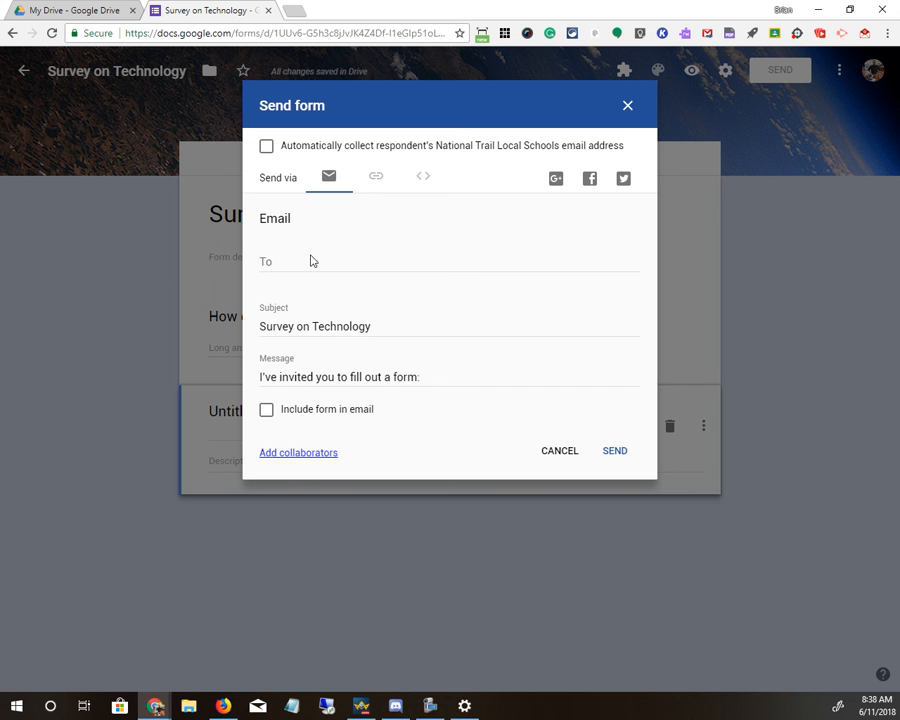
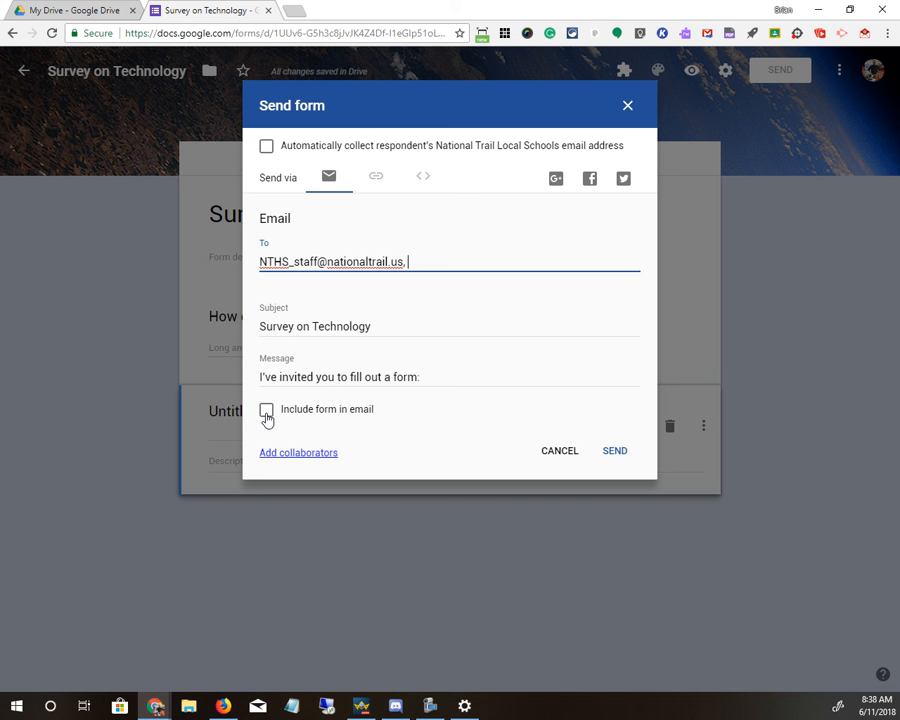
left_click(266, 408)
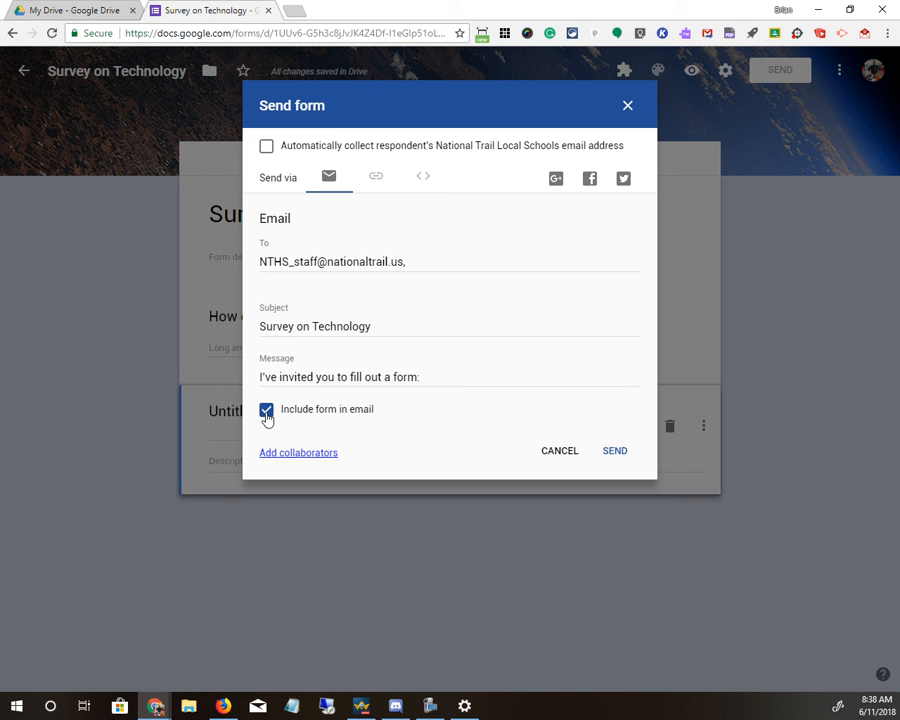
left_click(266, 410)
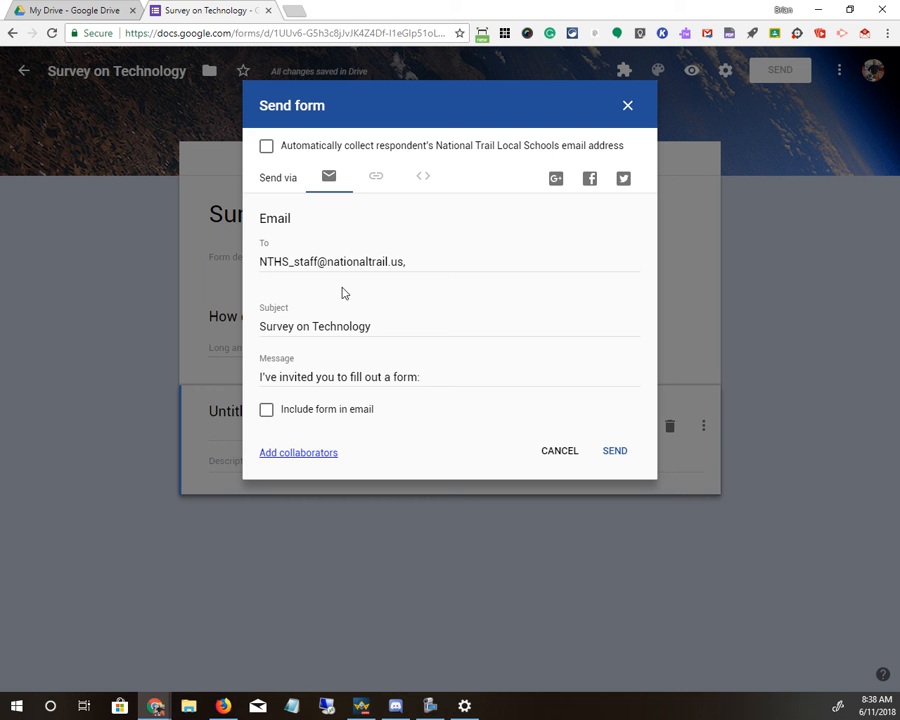
mouse_move(396, 288)
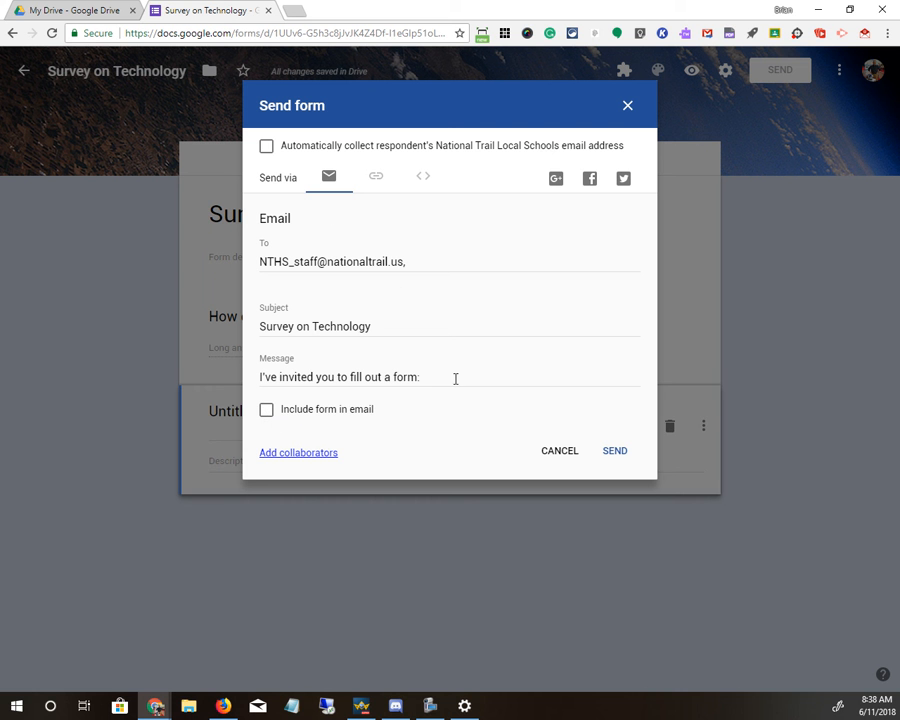
mouse_move(376, 176)
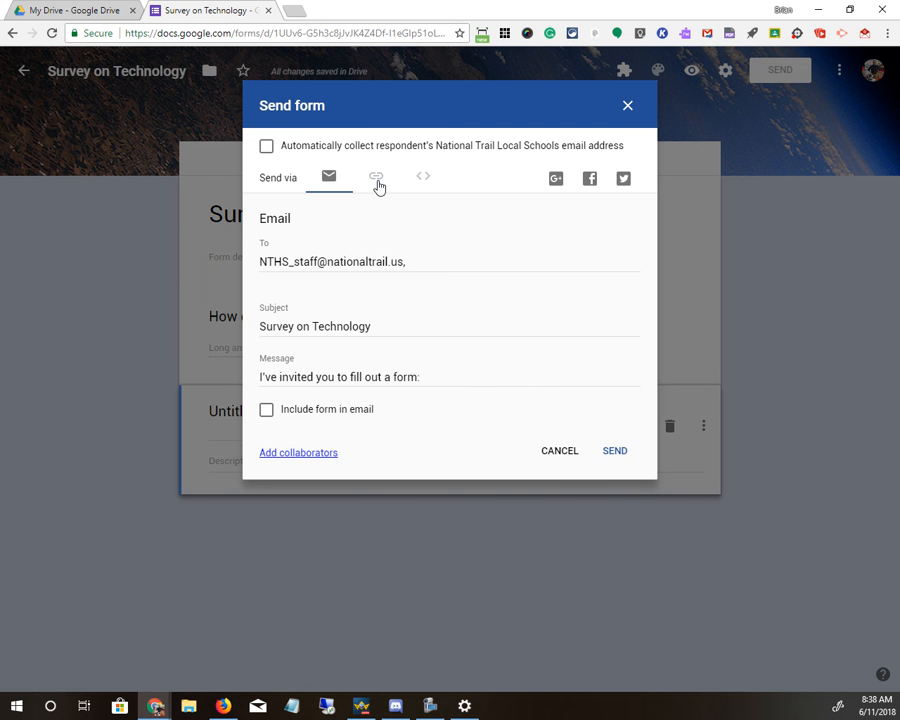
- Share as a link with Shorten URL ticked and copy the goo.gl short link
left_click(376, 176)
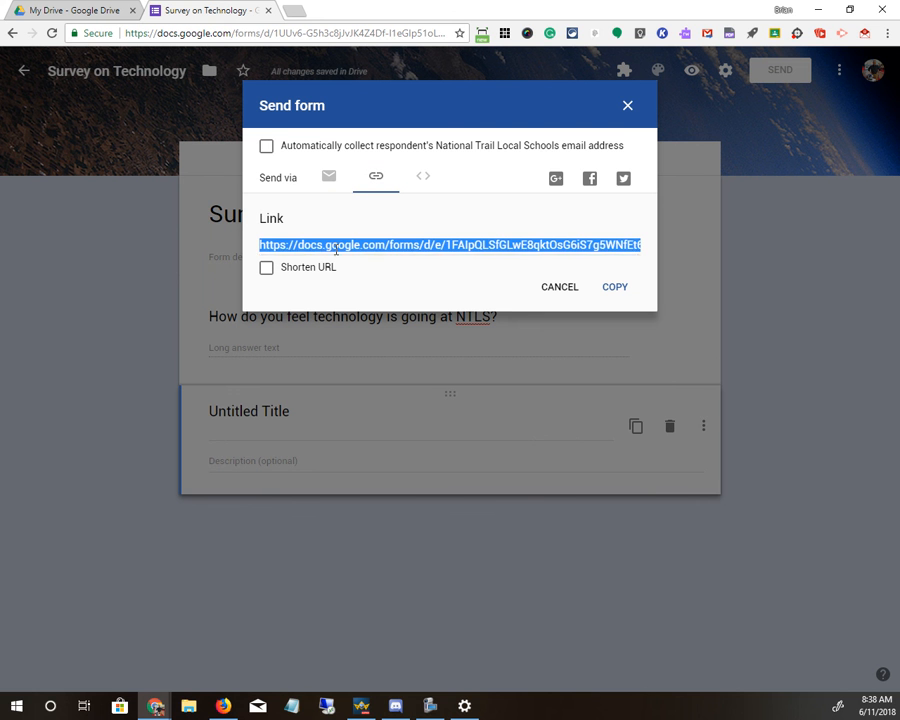
left_click(614, 288)
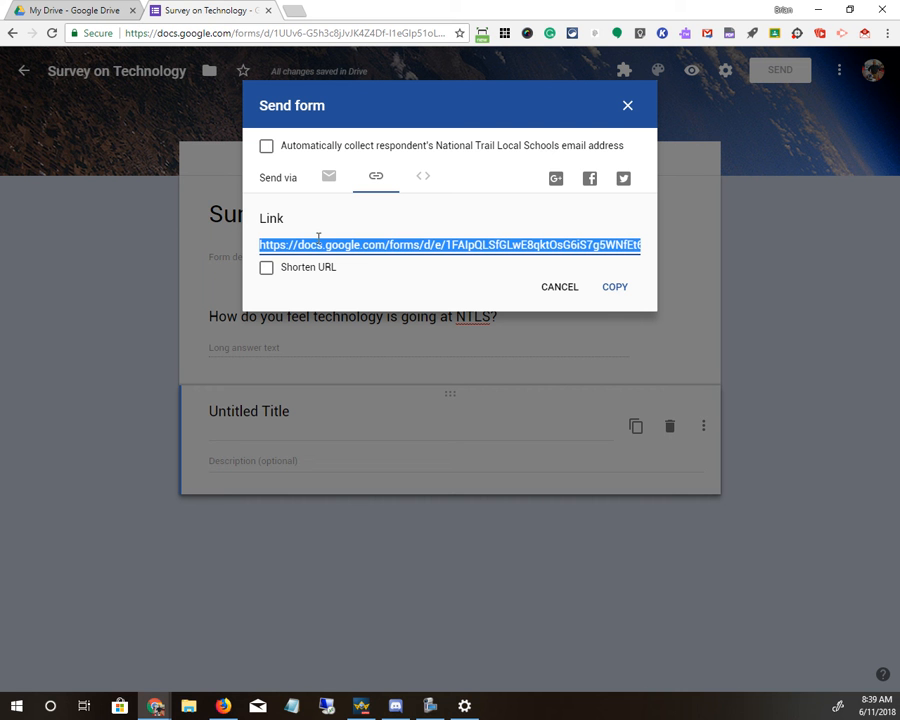
mouse_move(266, 276)
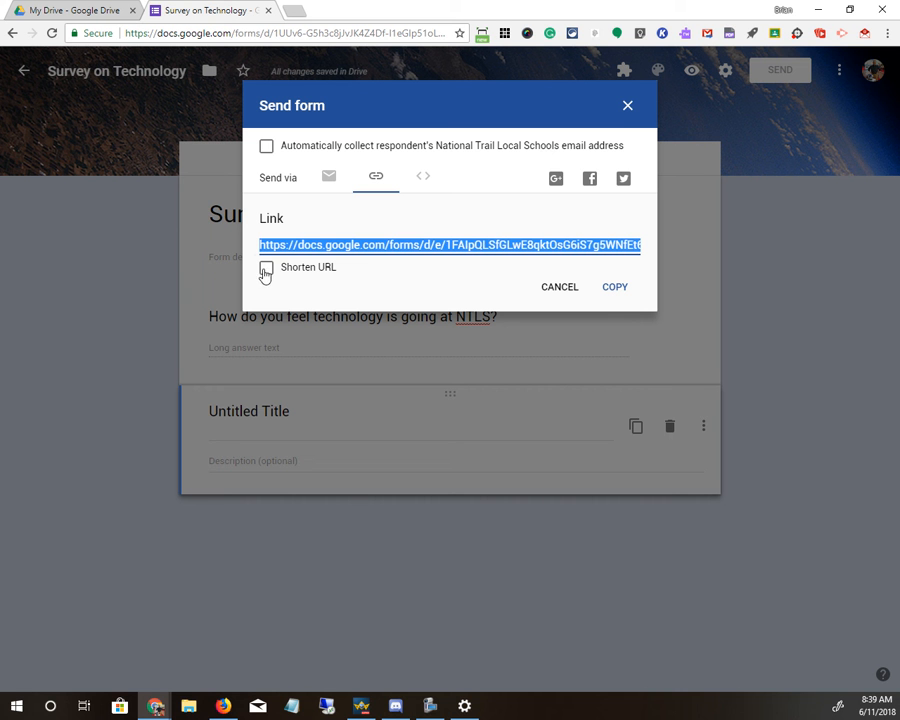
left_click(266, 268)
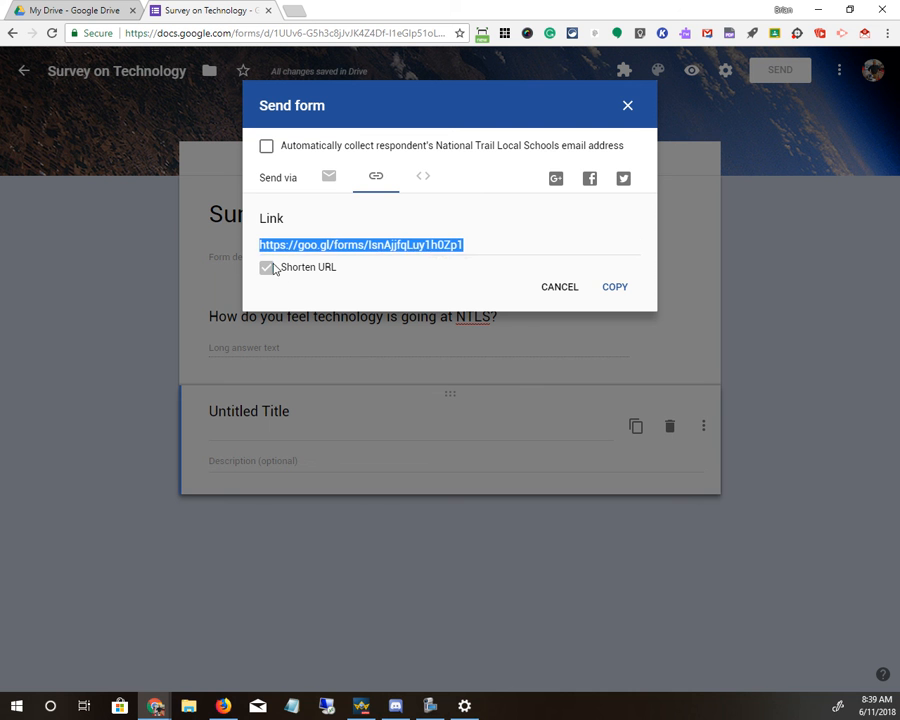
left_click(266, 268)
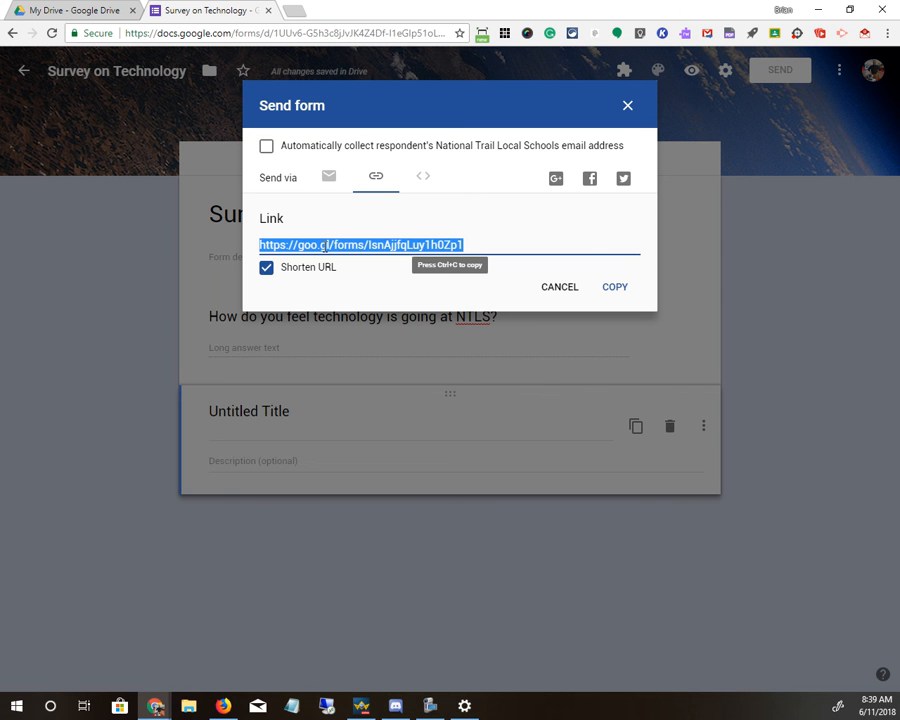
left_click(614, 288)
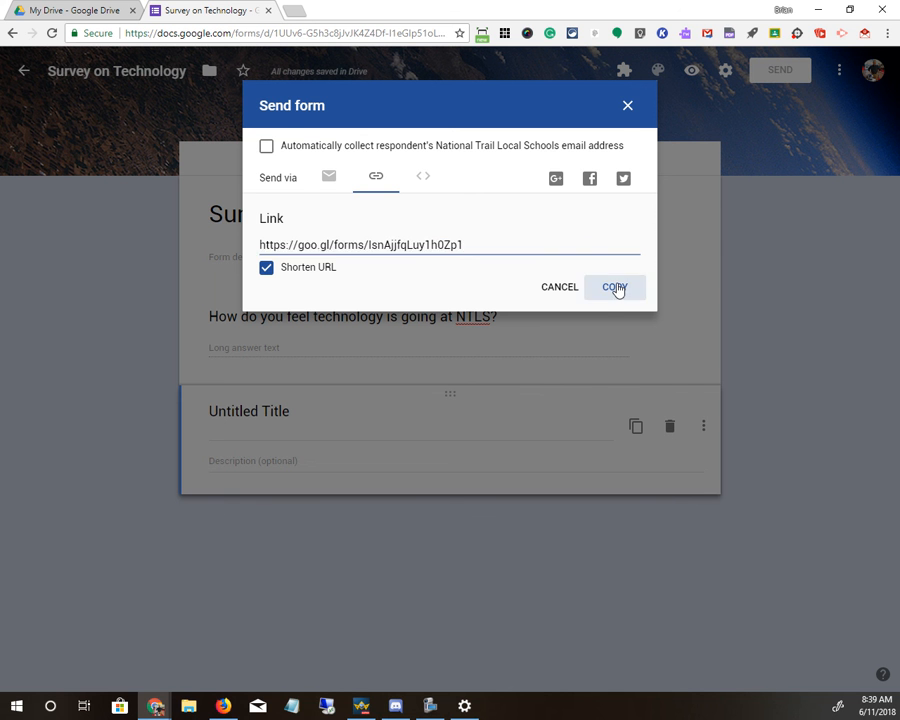
left_click(614, 288)
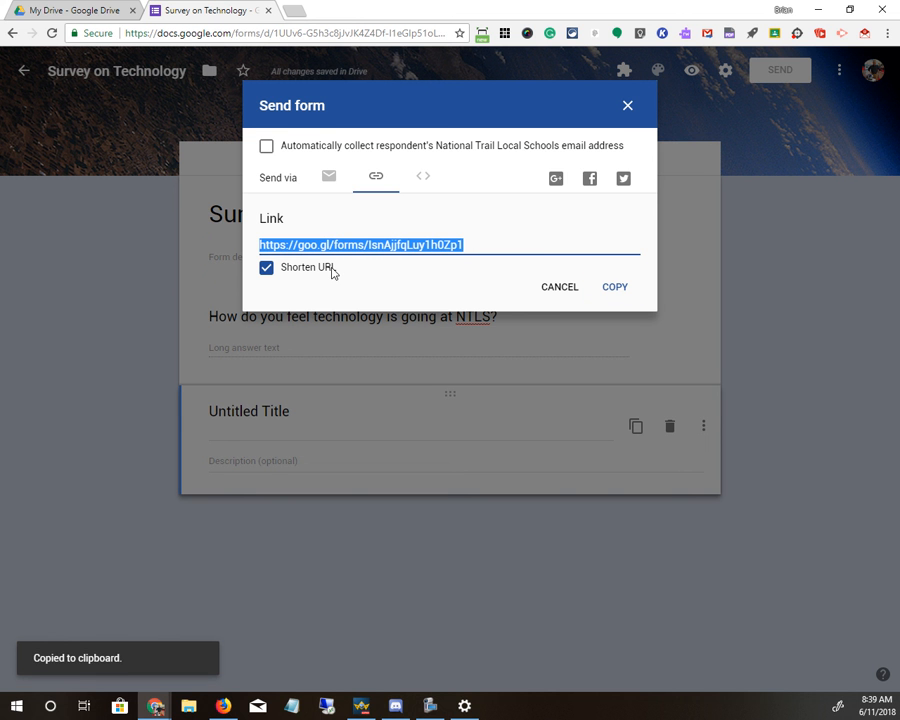
mouse_move(556, 178)
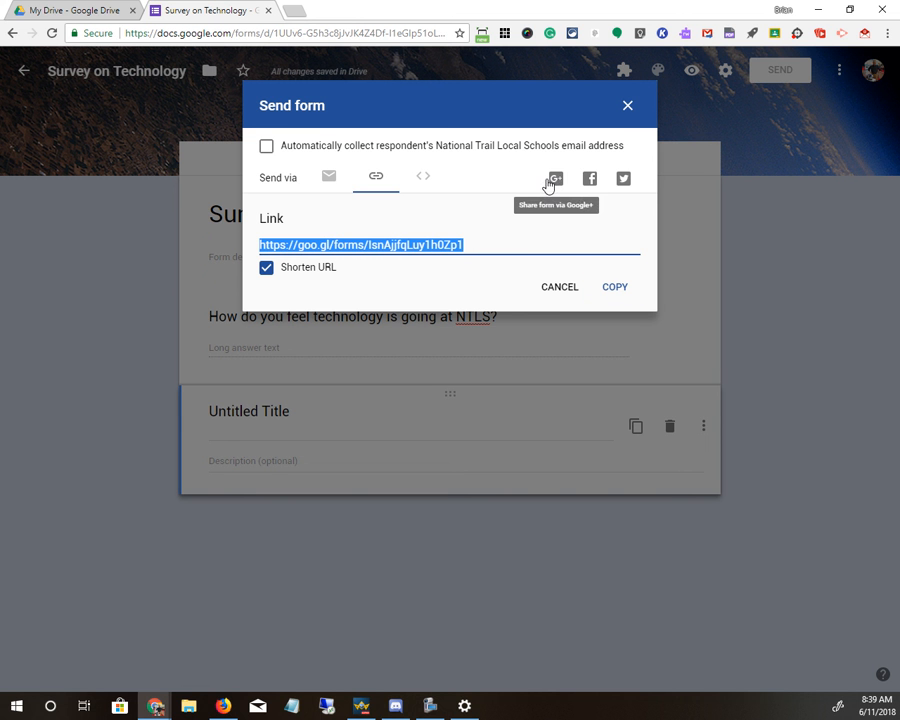
mouse_move(588, 178)
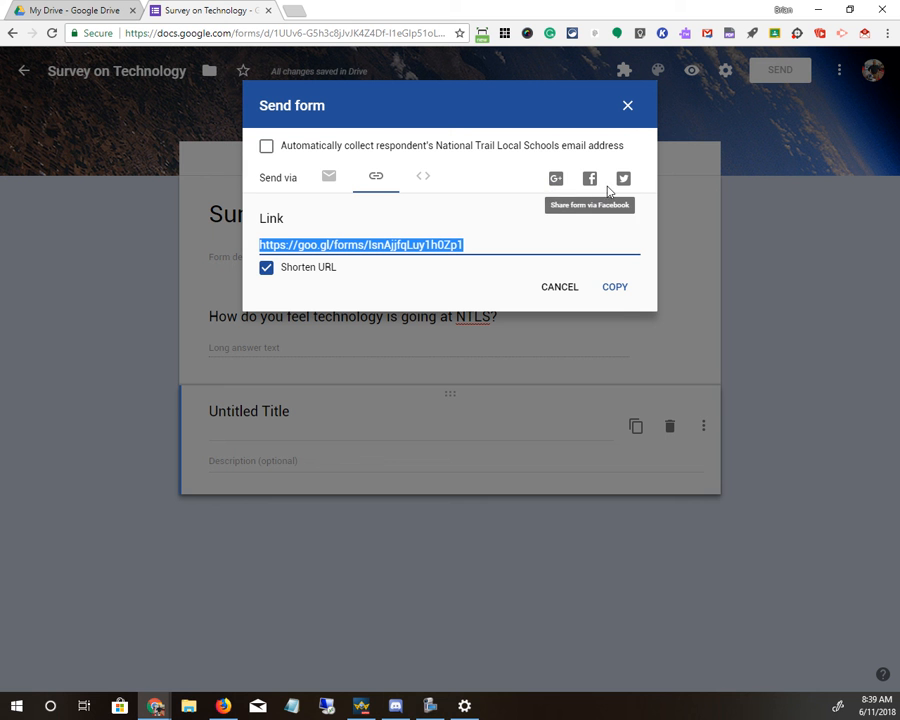
mouse_move(628, 114)
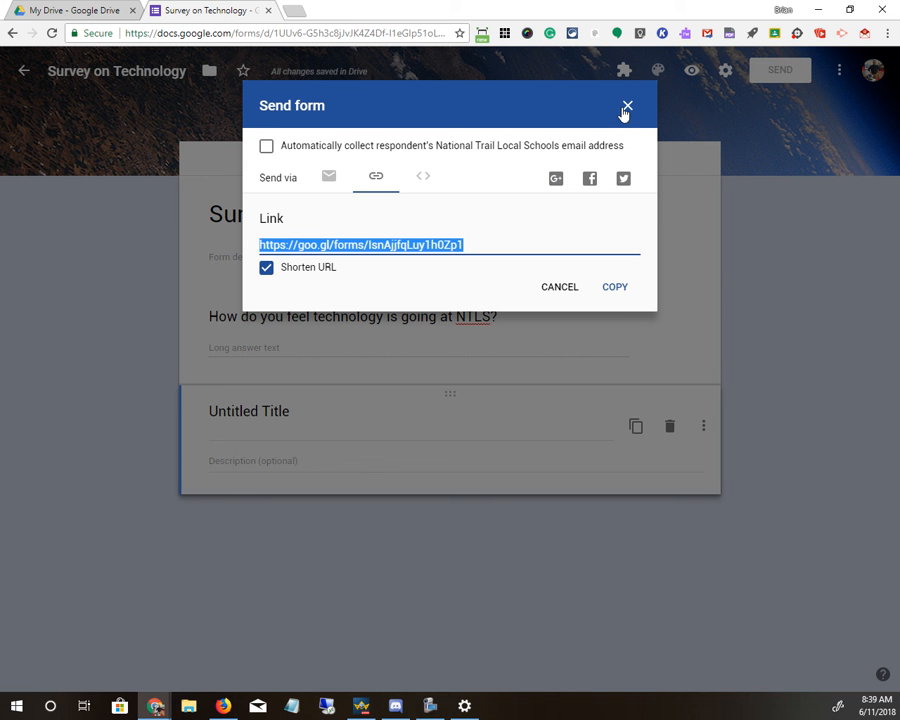